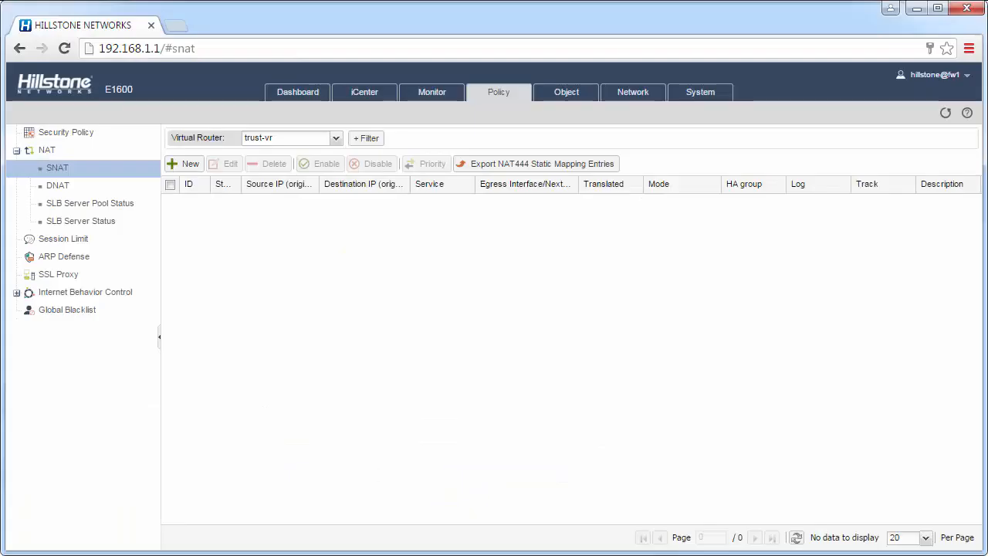
# Start a new address book entry from the Object > Address Entry page.
pyautogui.click(296, 92)
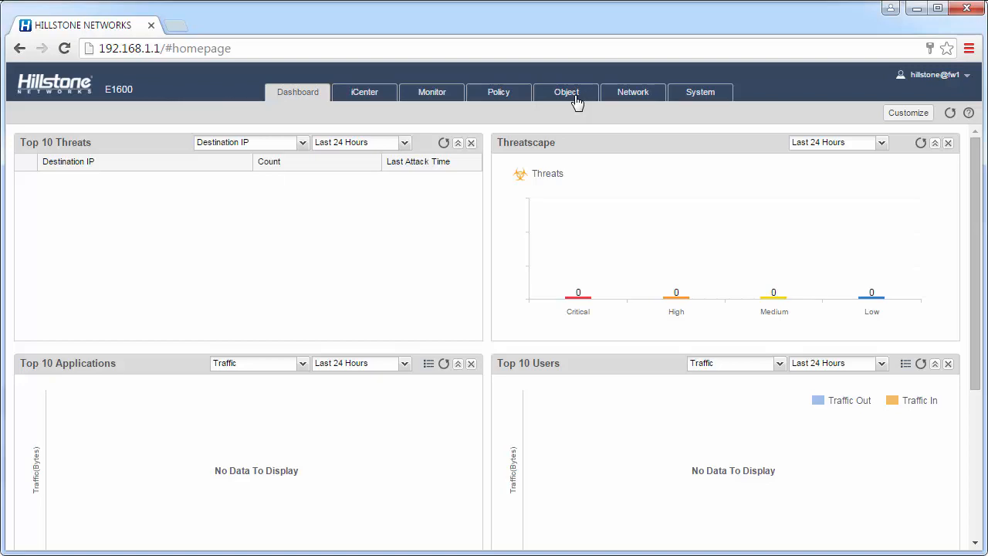
pyautogui.click(565, 92)
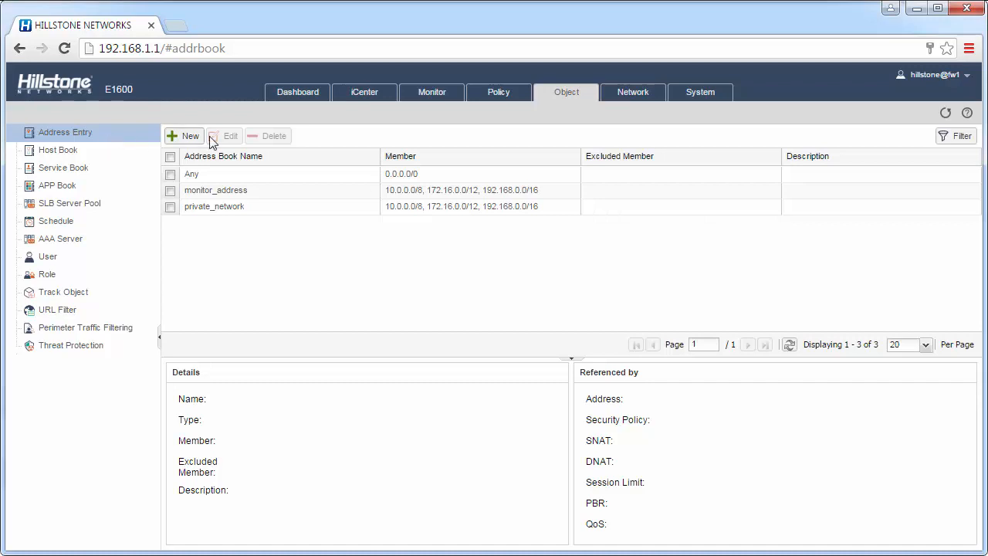
pyautogui.click(185, 136)
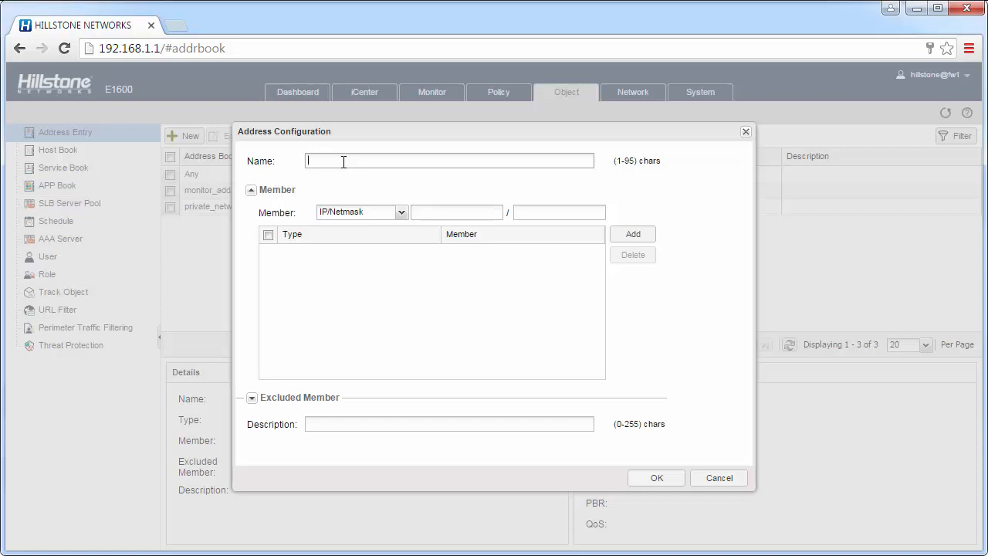
# Create address entry Server1-http with member 192.168.1.2/32 and save it.
pyautogui.click(656, 477)
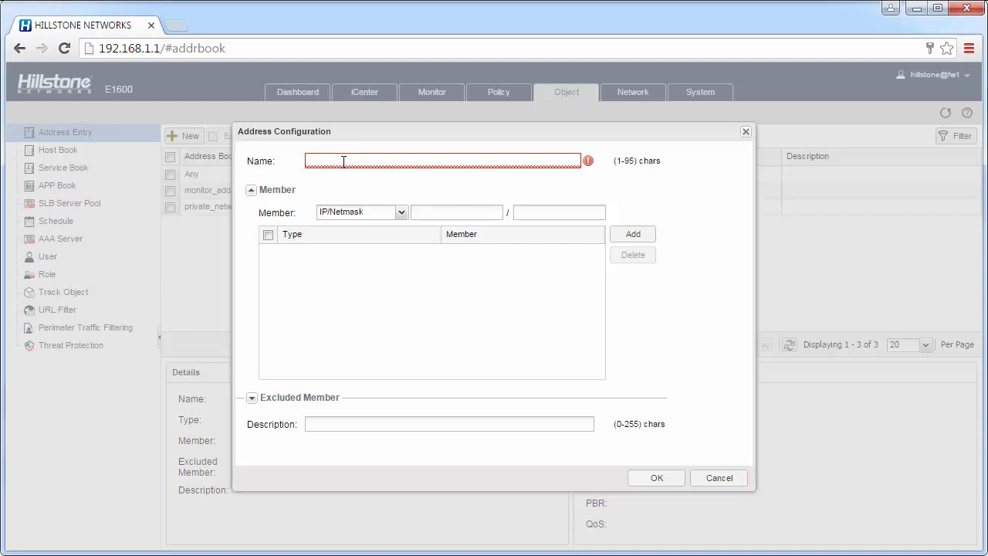
pyautogui.write('Se')
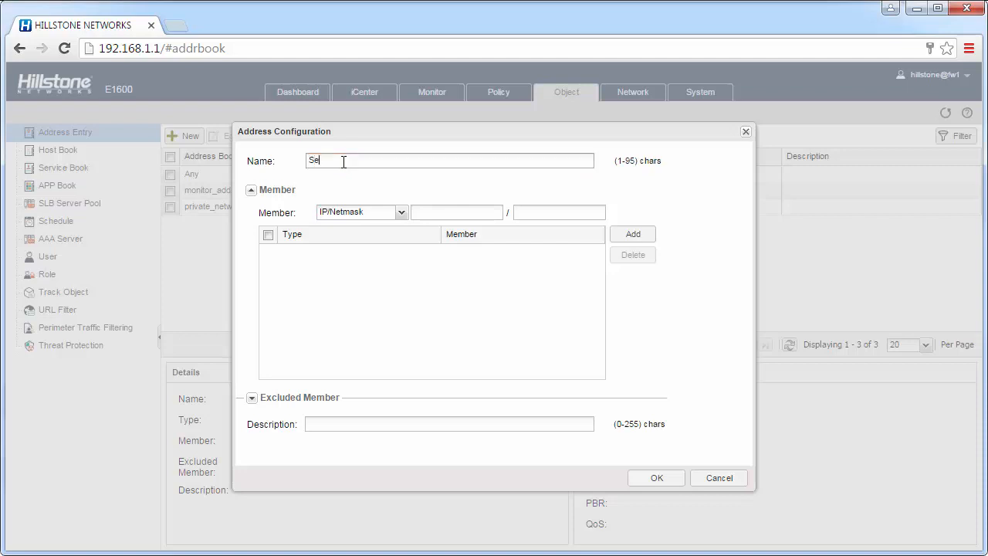
pyautogui.write('rver1')
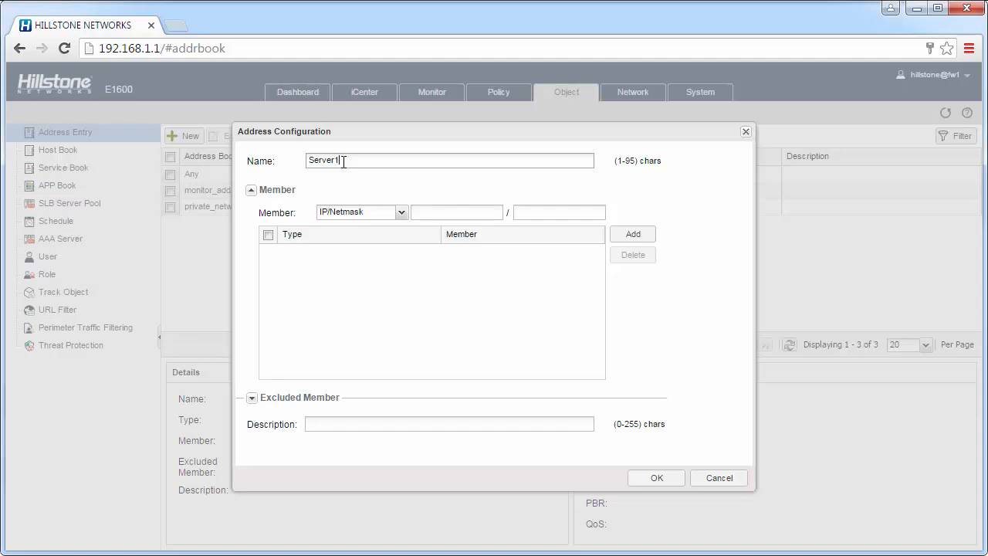
pyautogui.write('-http')
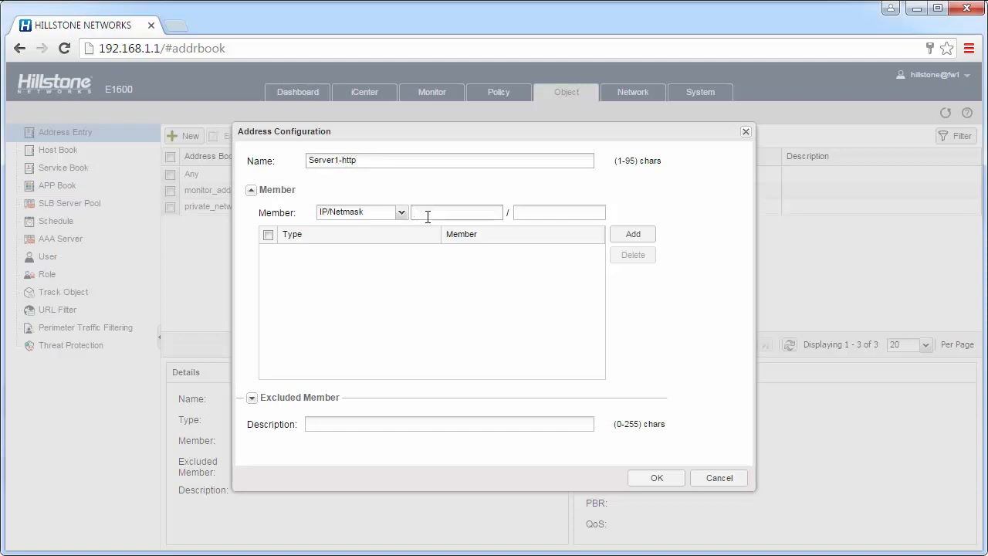
pyautogui.write('192.168')
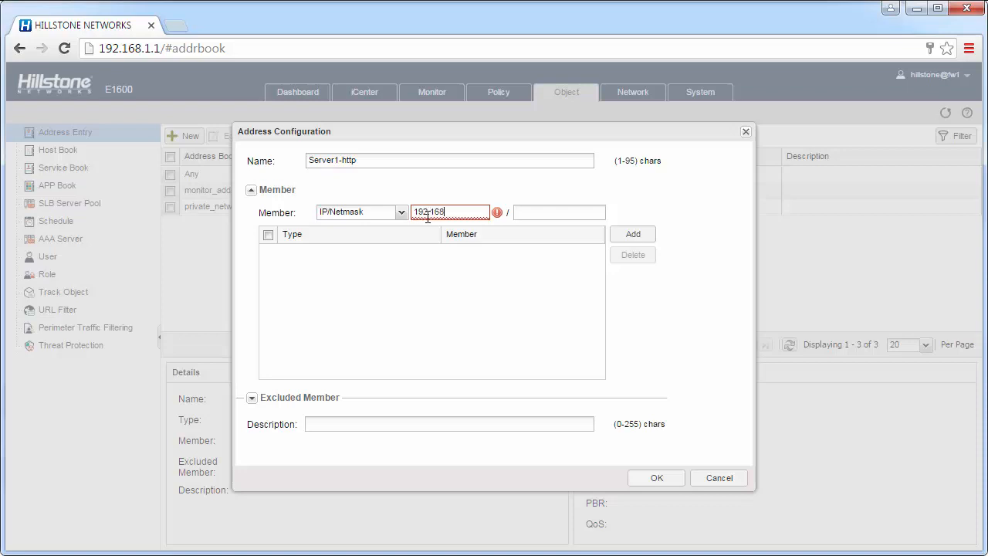
pyautogui.write('.1.2')
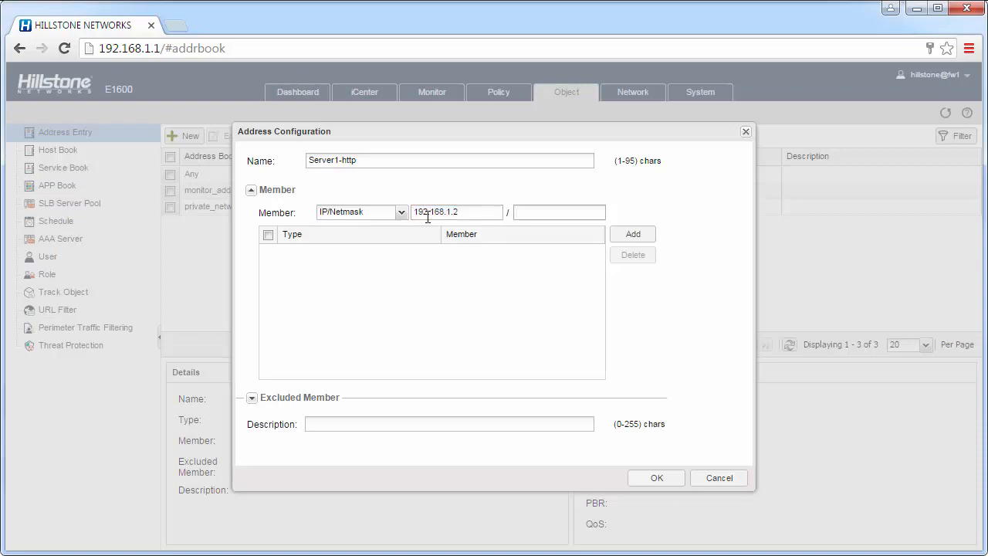
pyautogui.write('32')
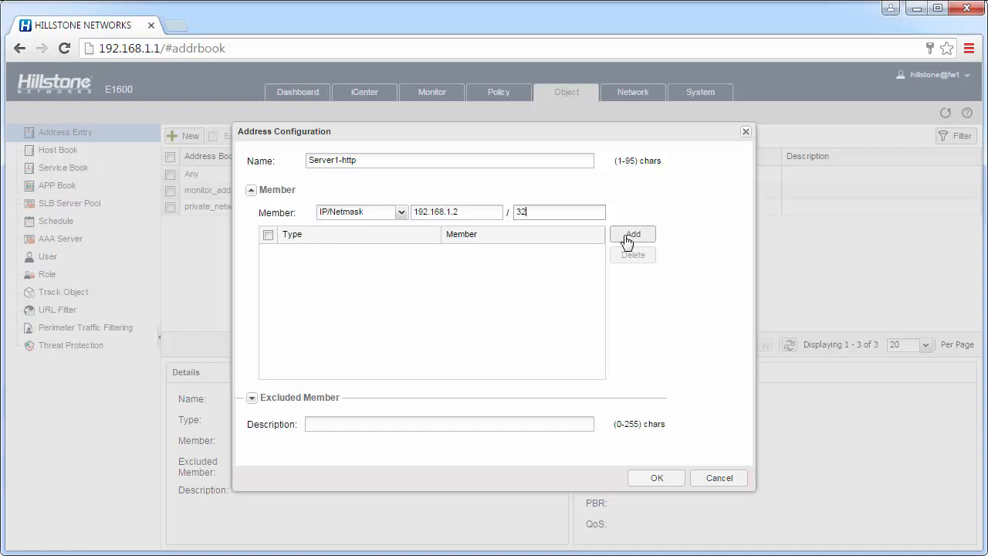
pyautogui.click(633, 235)
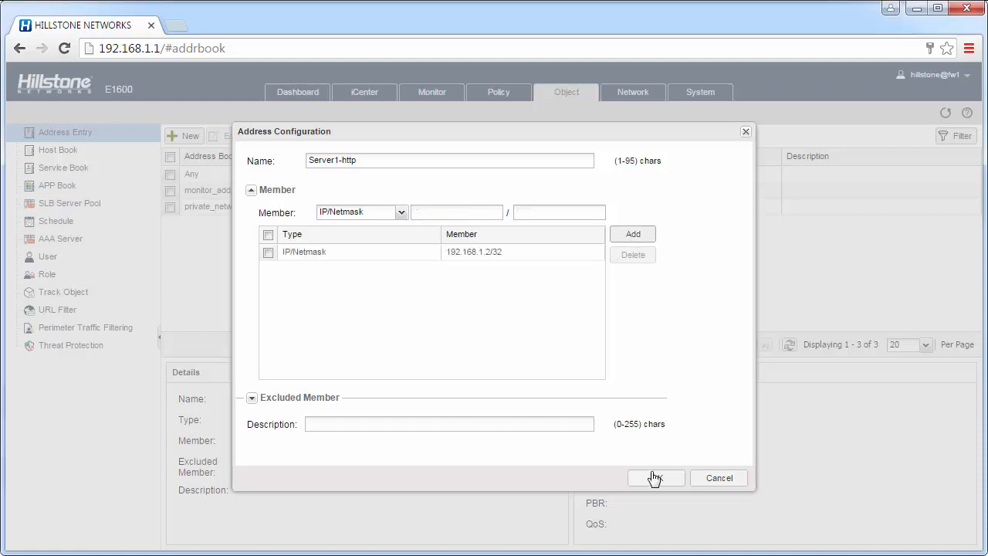
pyautogui.click(655, 477)
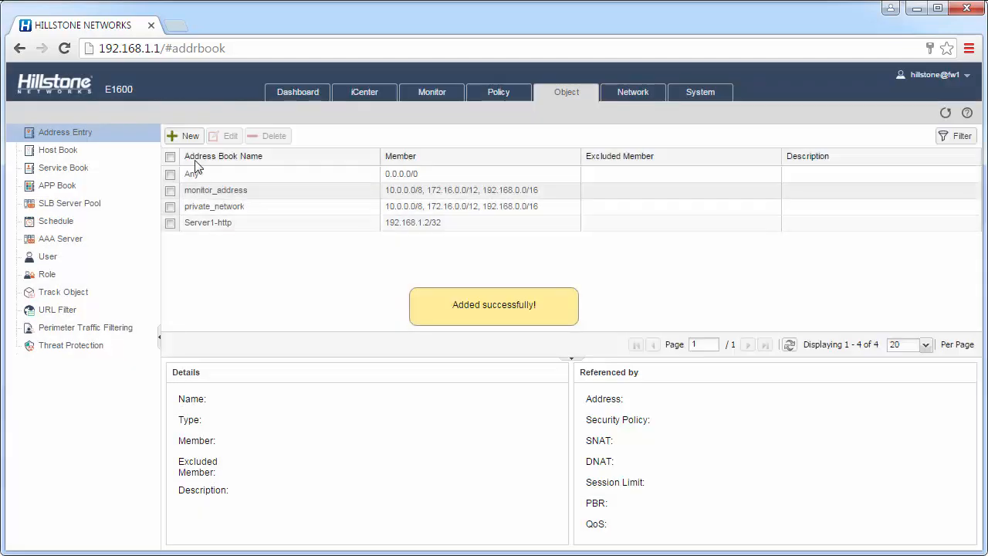
# Create address entry Server2-ftp with member 192.168.1.3/32 and save it.
pyautogui.click(184, 136)
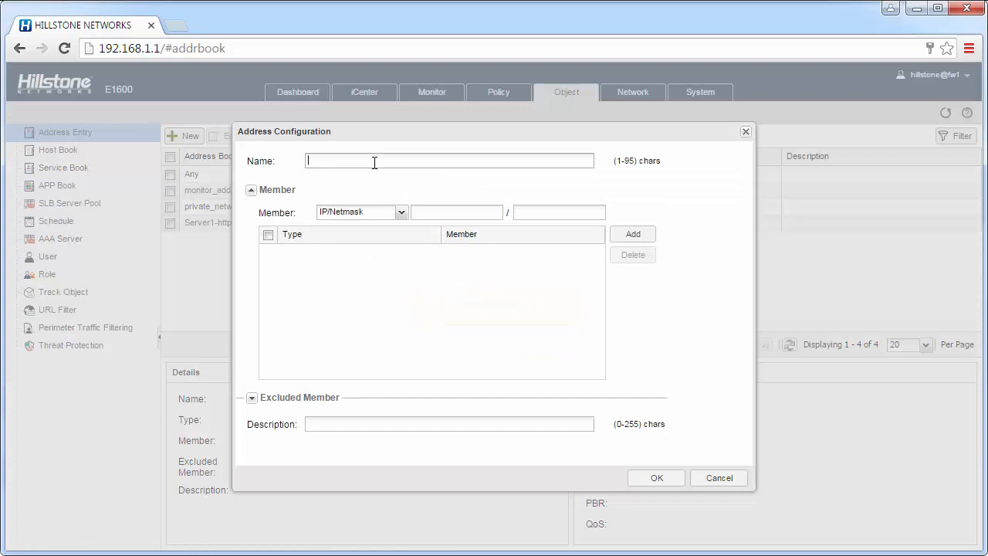
pyautogui.write('Server')
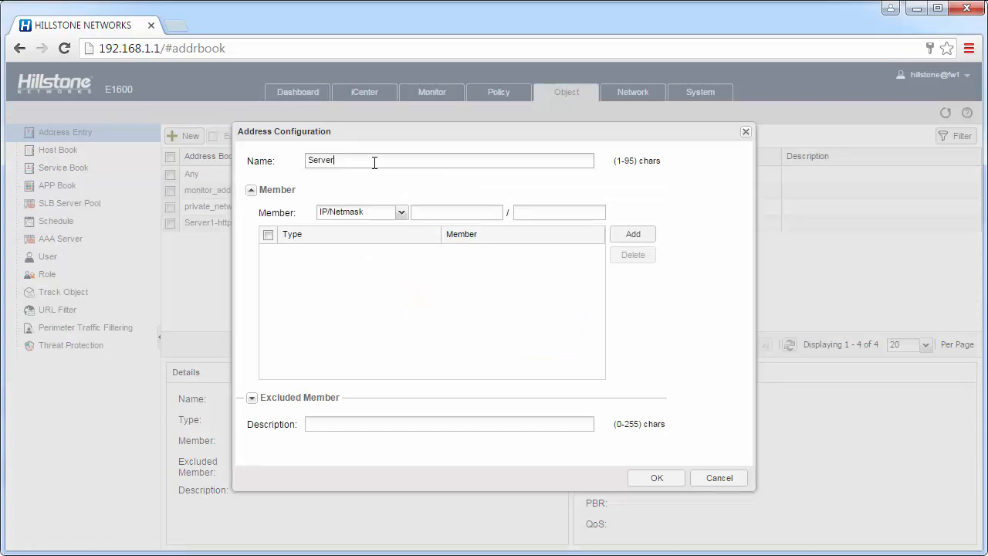
pyautogui.write('2-f')
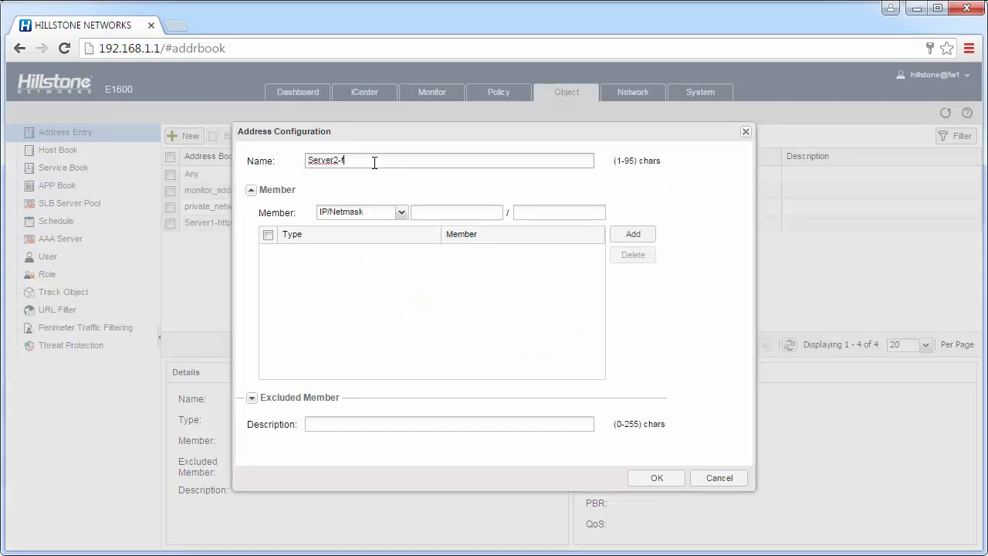
pyautogui.write('tp')
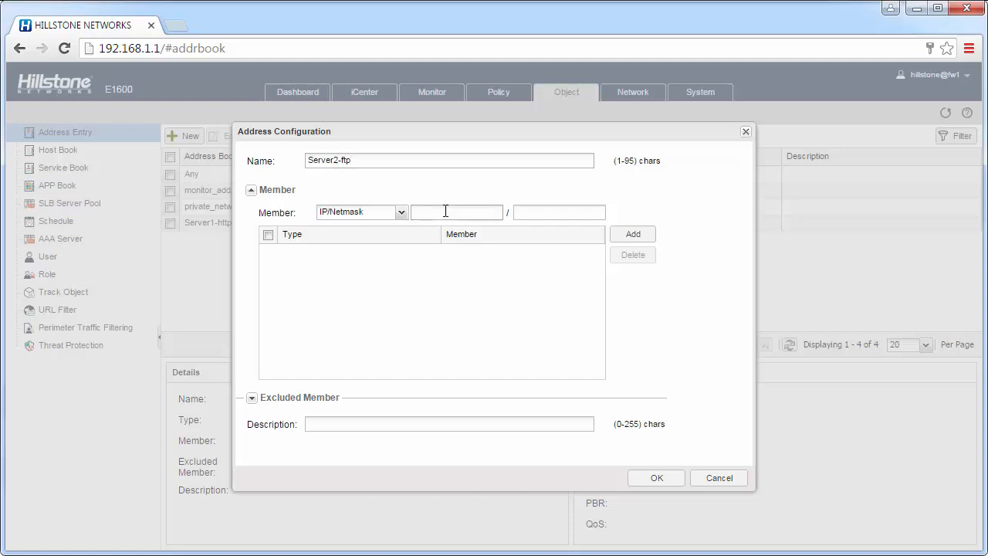
pyautogui.write('192.168.')
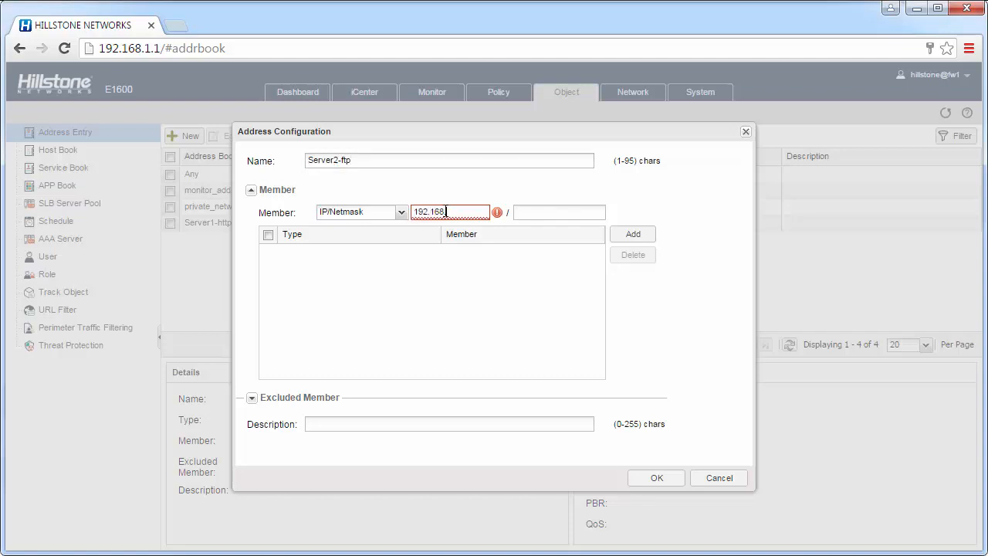
pyautogui.write('.1.3')
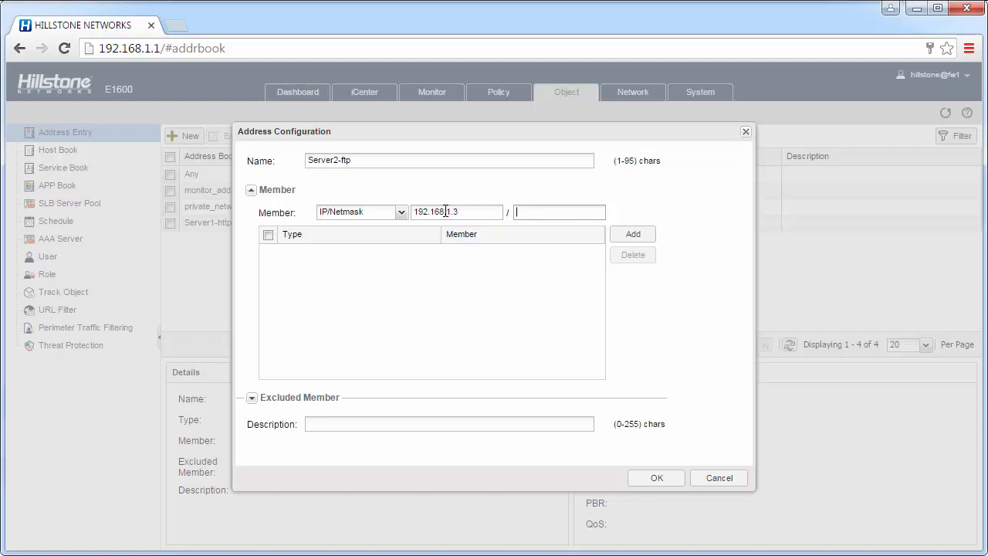
pyautogui.click(633, 235)
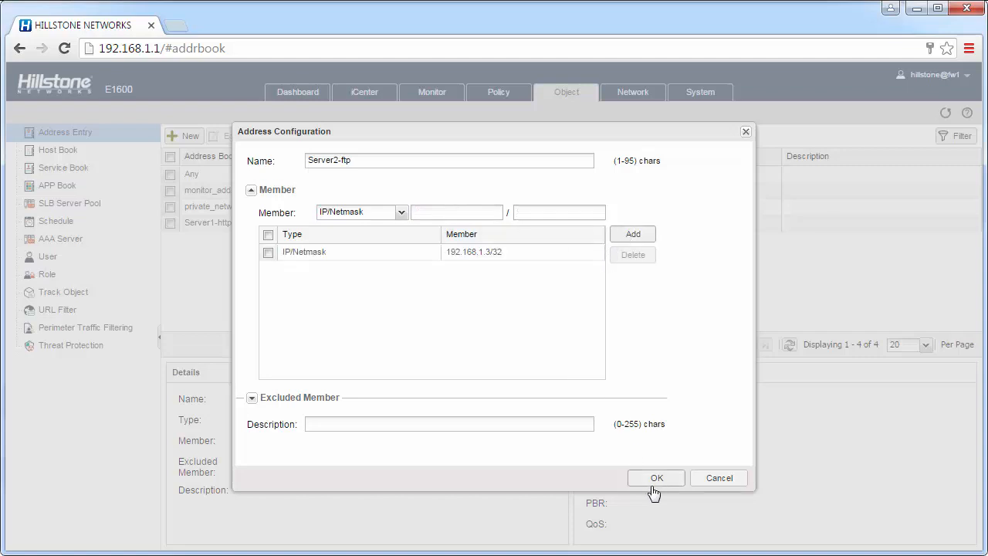
pyautogui.click(656, 477)
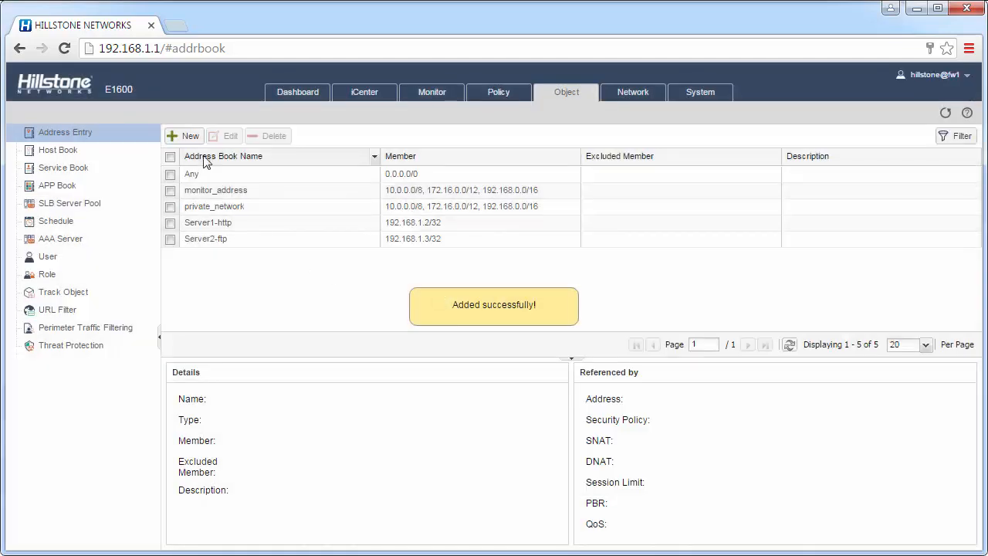
# Create address entry PublicIP with member 202.76.98.2/32 and save it.
pyautogui.click(185, 136)
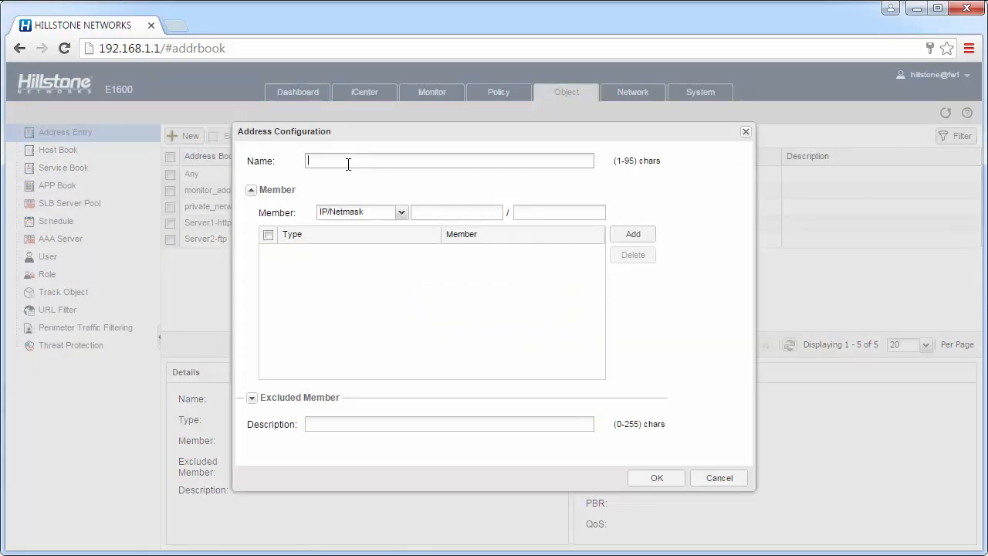
pyautogui.write('Pub')
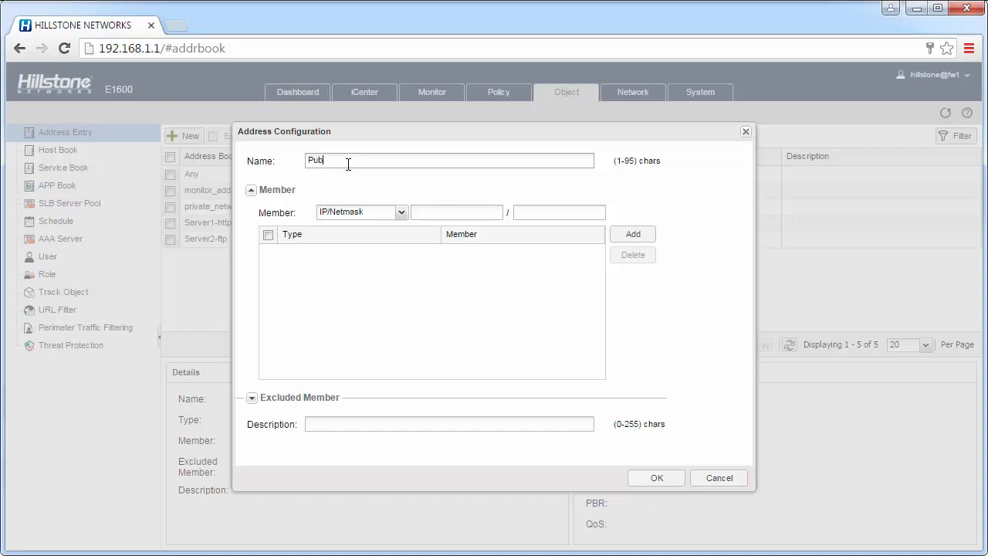
pyautogui.write('lic IP')
pyautogui.click(457, 211)
pyautogui.write('20')
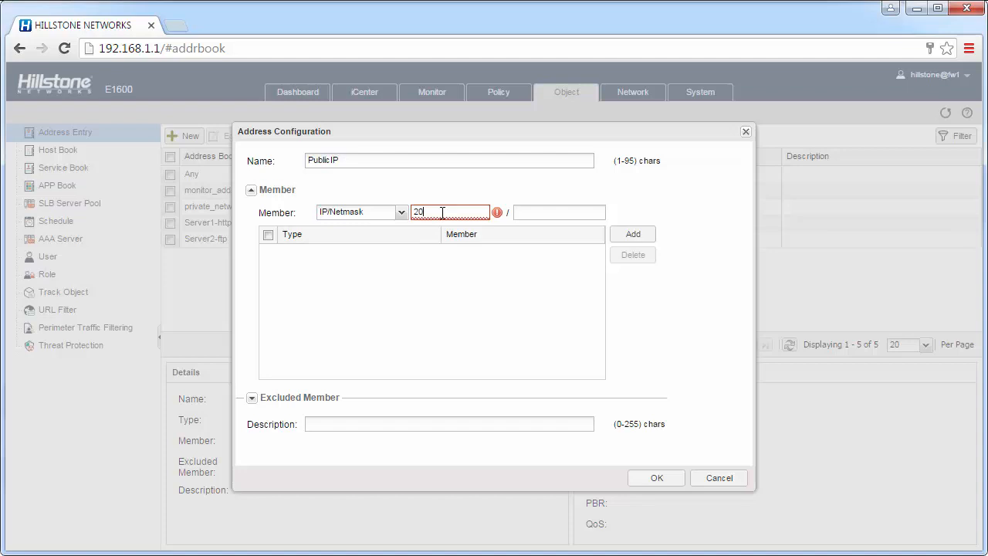
pyautogui.write('2.76.98.2')
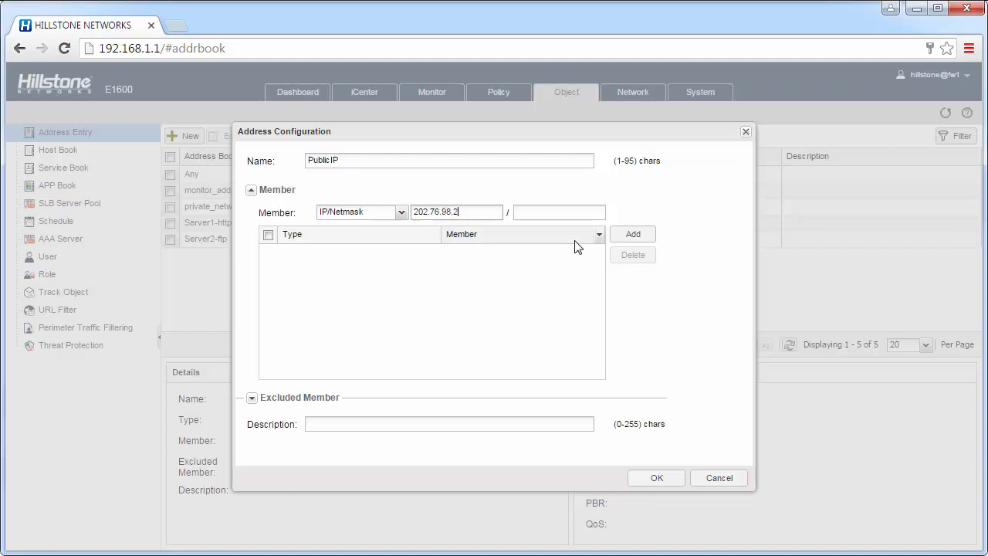
pyautogui.write('3')
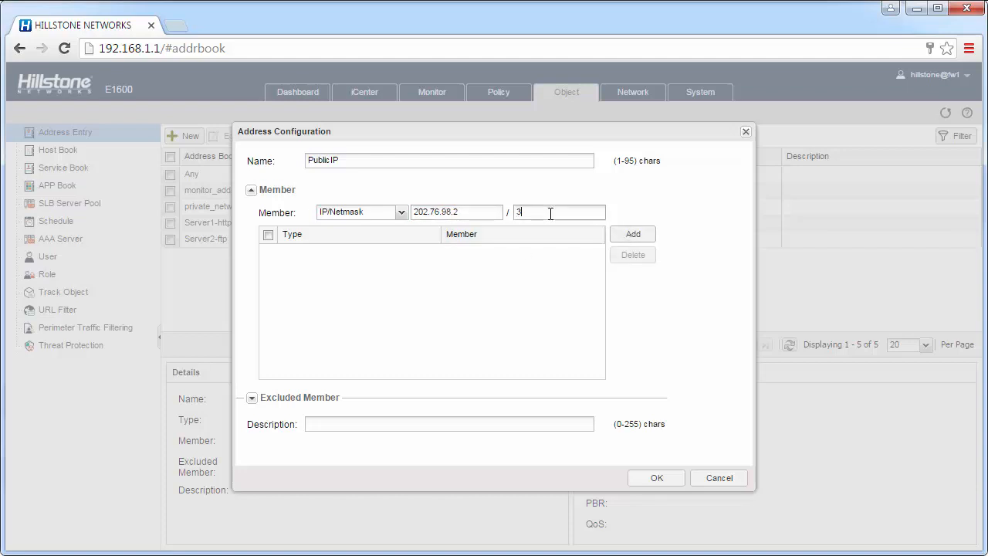
pyautogui.click(655, 477)
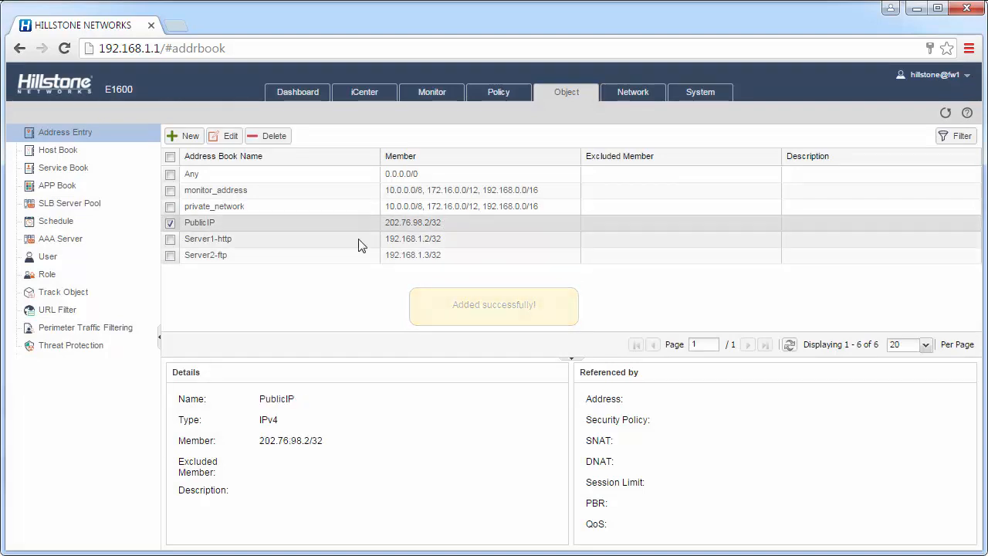
pyautogui.click(207, 237)
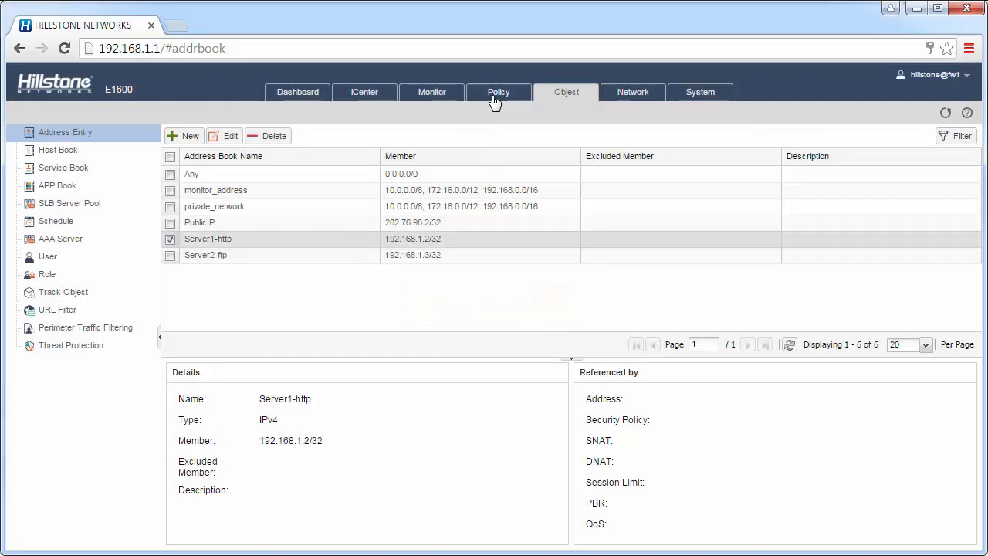
# Go to Policy > NAT > DNAT and list the new DNAT rule types.
pyautogui.click(499, 93)
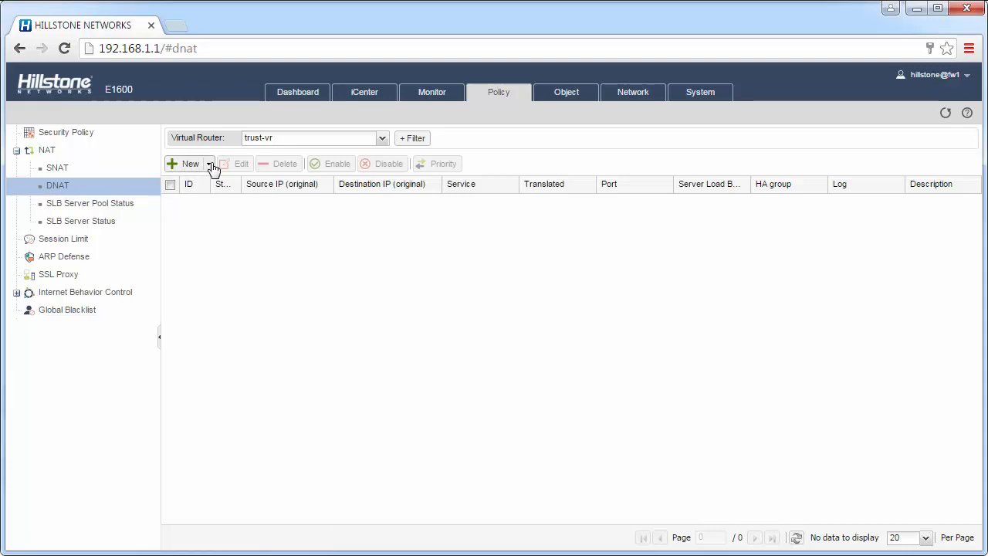
pyautogui.click(210, 164)
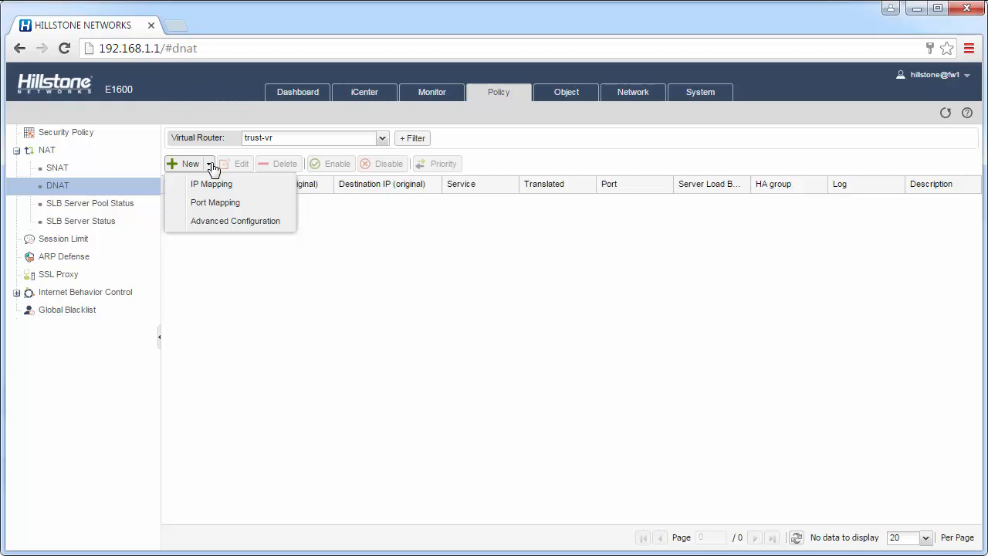
pyautogui.moveTo(216, 207)
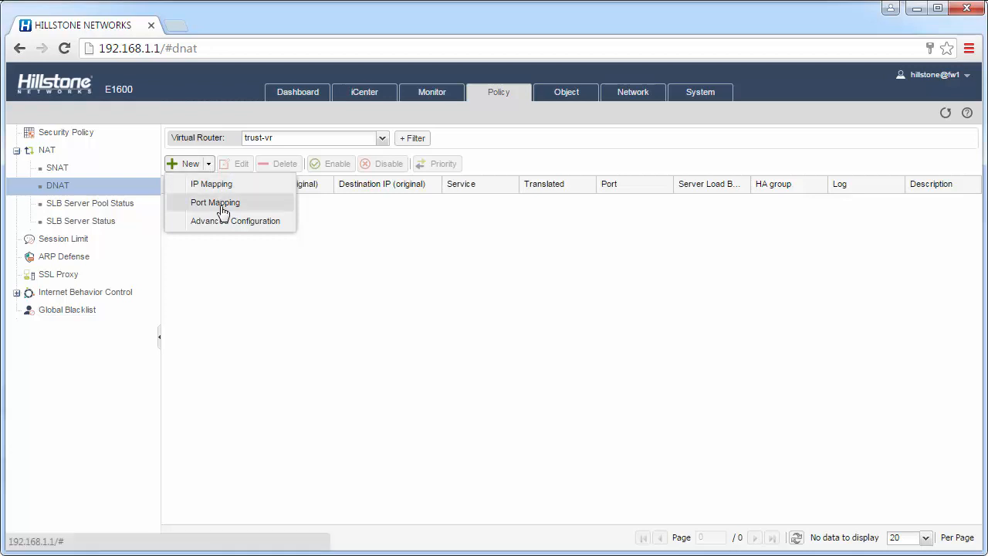
pyautogui.moveTo(222, 228)
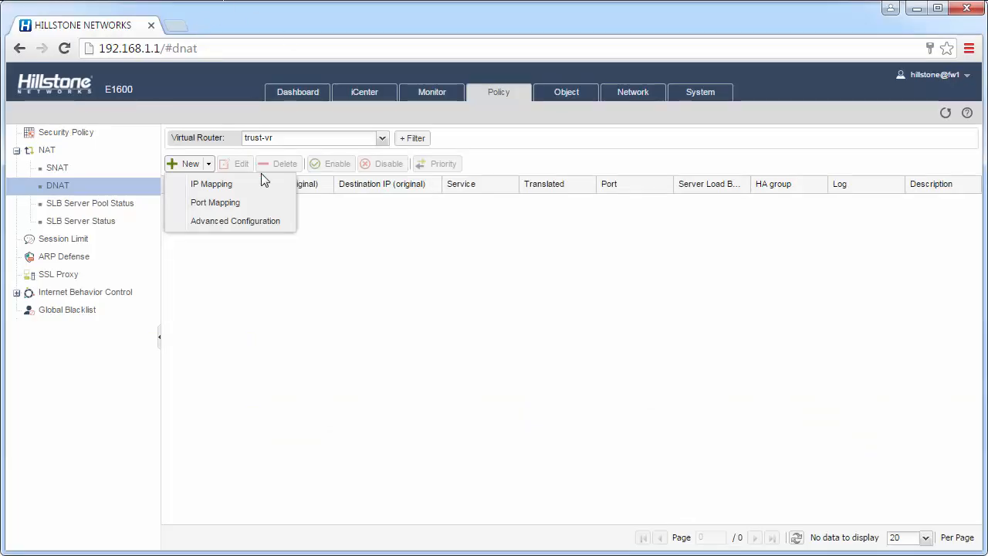
pyautogui.moveTo(247, 186)
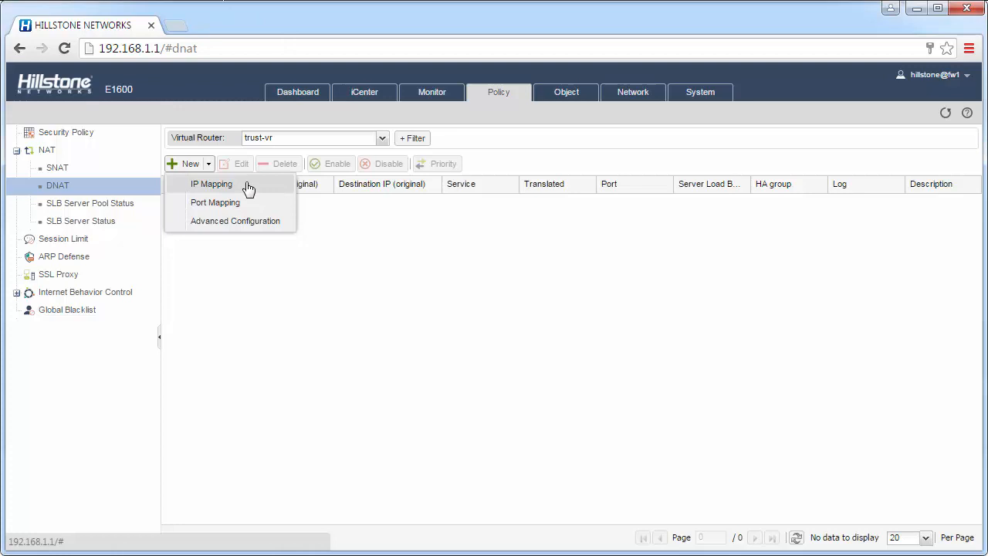
pyautogui.click(210, 184)
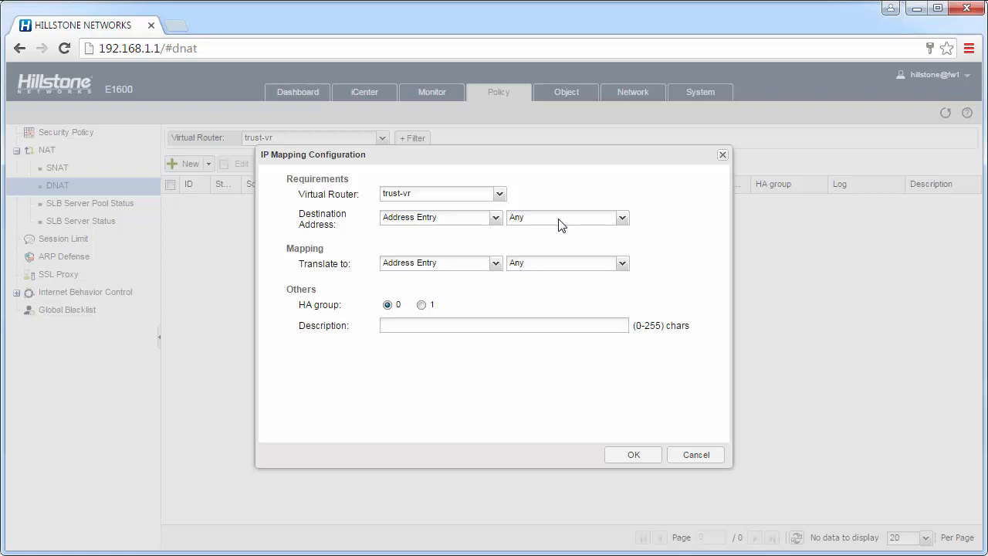
pyautogui.click(620, 216)
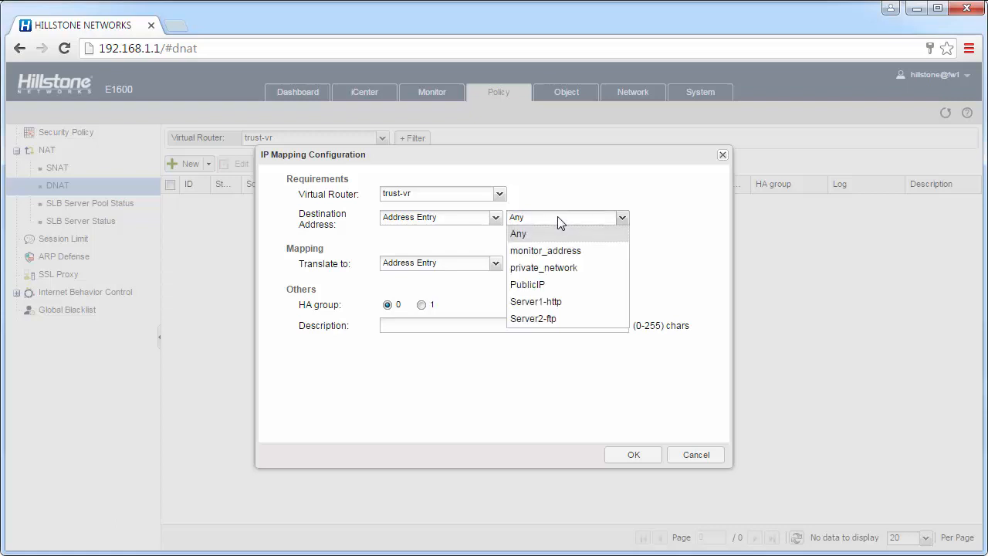
pyautogui.moveTo(527, 284)
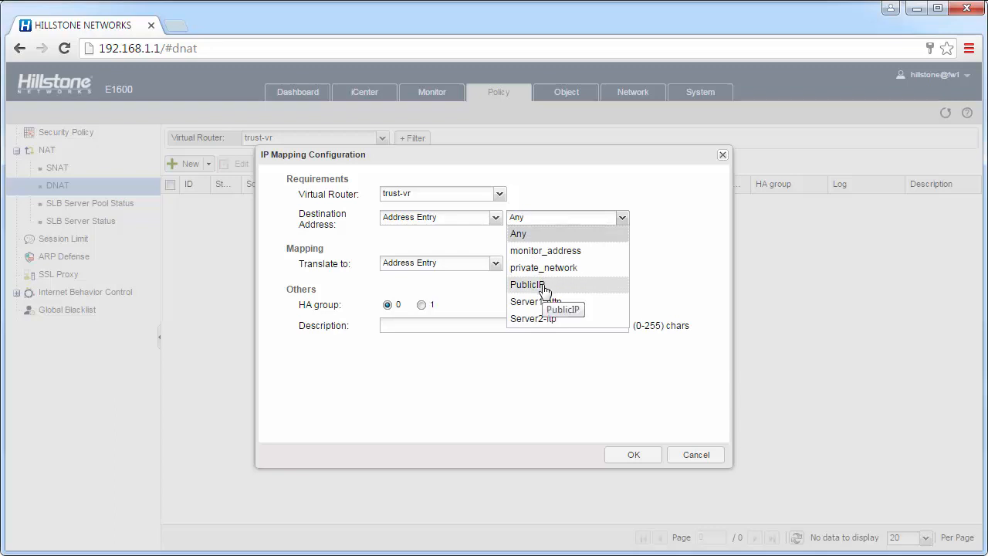
pyautogui.click(527, 284)
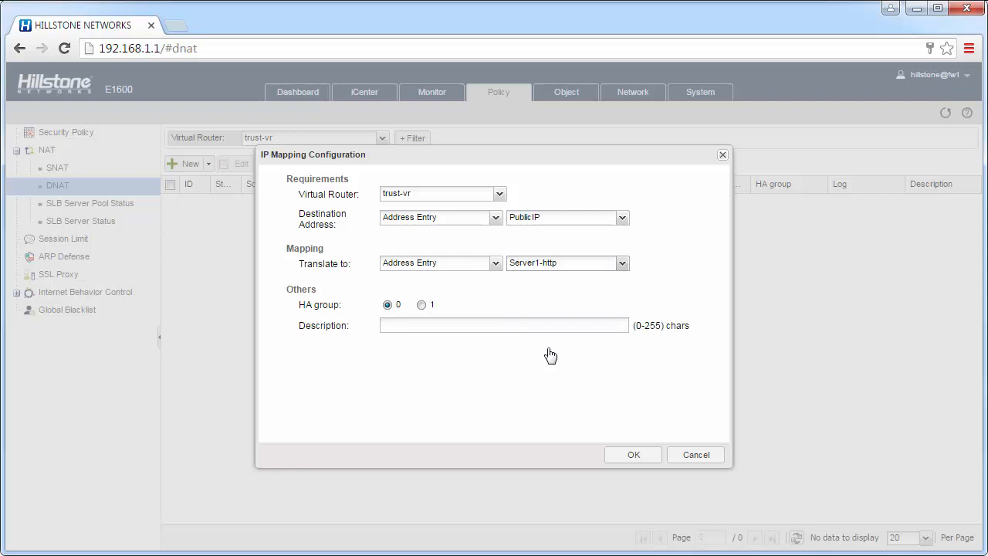
pyautogui.click(632, 454)
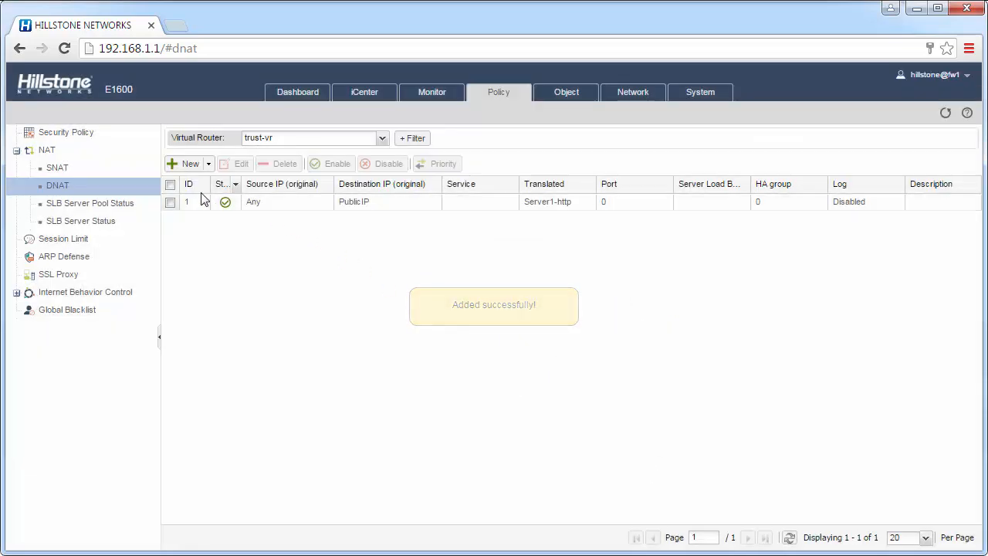
pyautogui.click(169, 184)
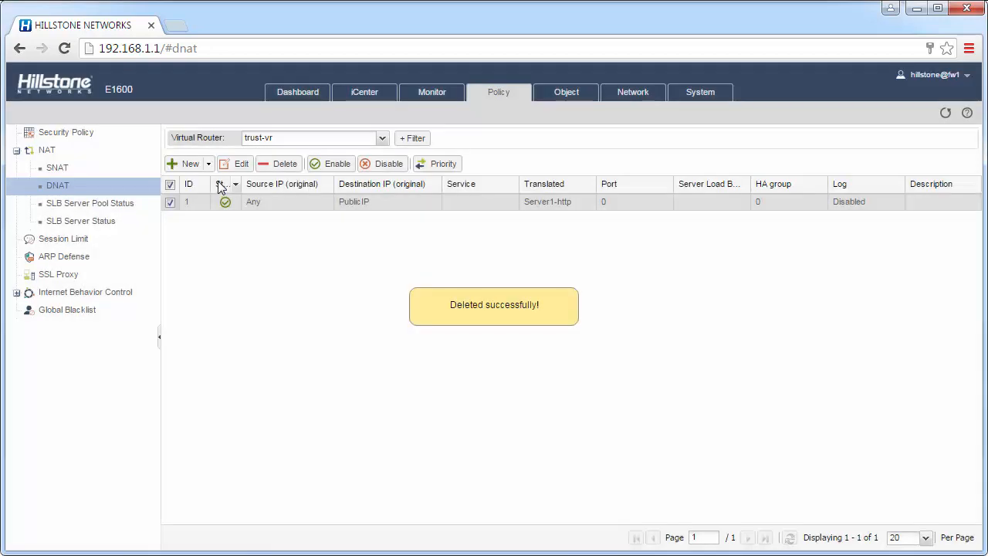
pyautogui.click(207, 164)
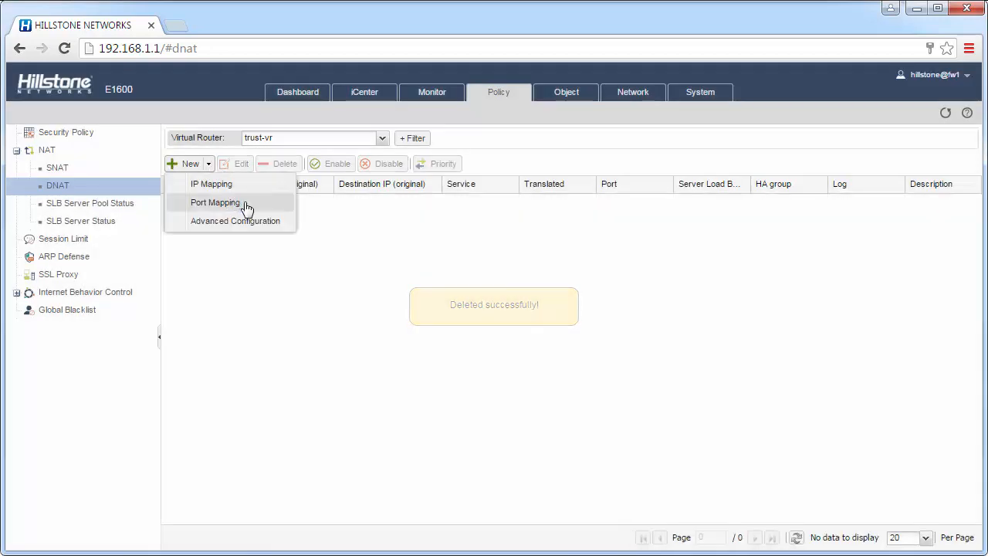
# Create a port-mapping DNAT rule: destination PublicIP, service HTTP, translate to Server1-http port 80.
pyautogui.click(216, 202)
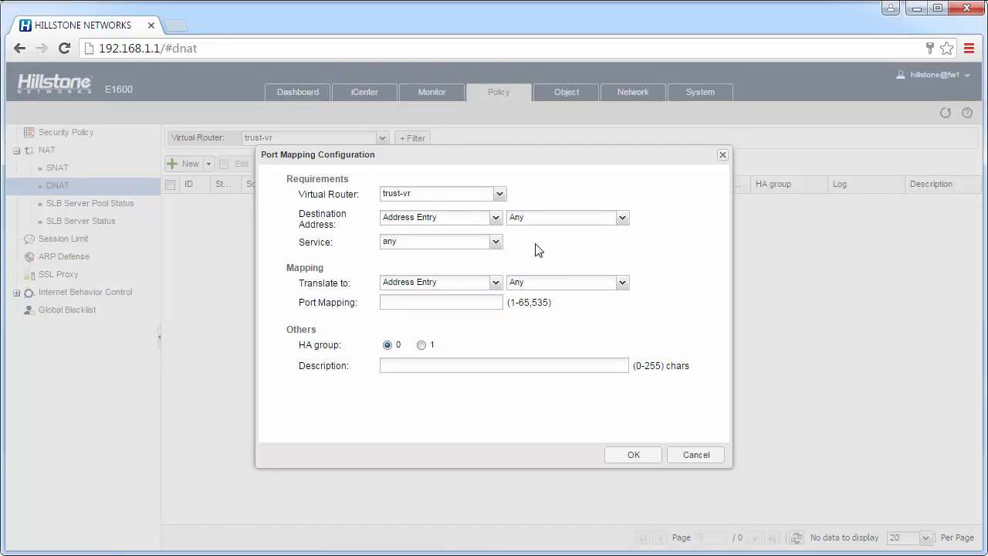
pyautogui.moveTo(548, 225)
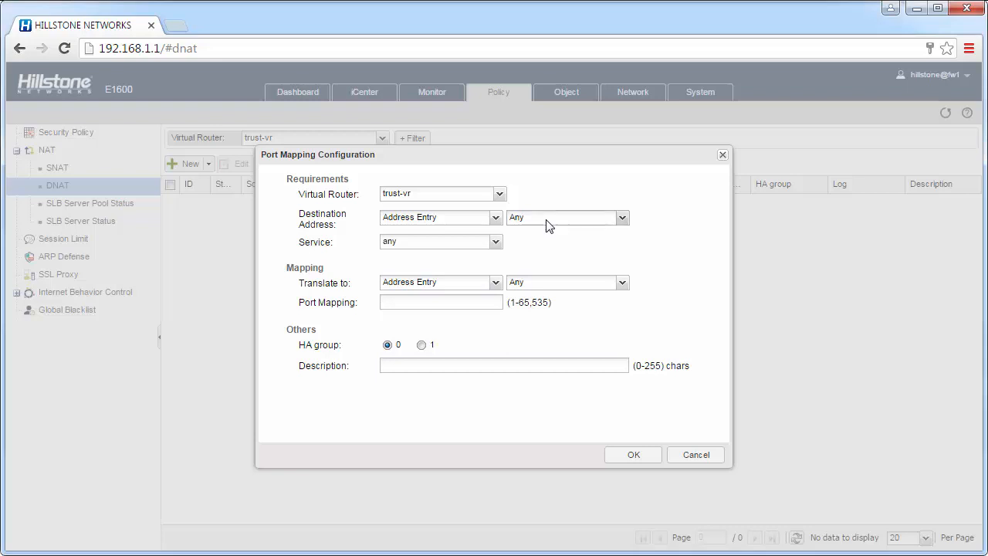
pyautogui.click(620, 216)
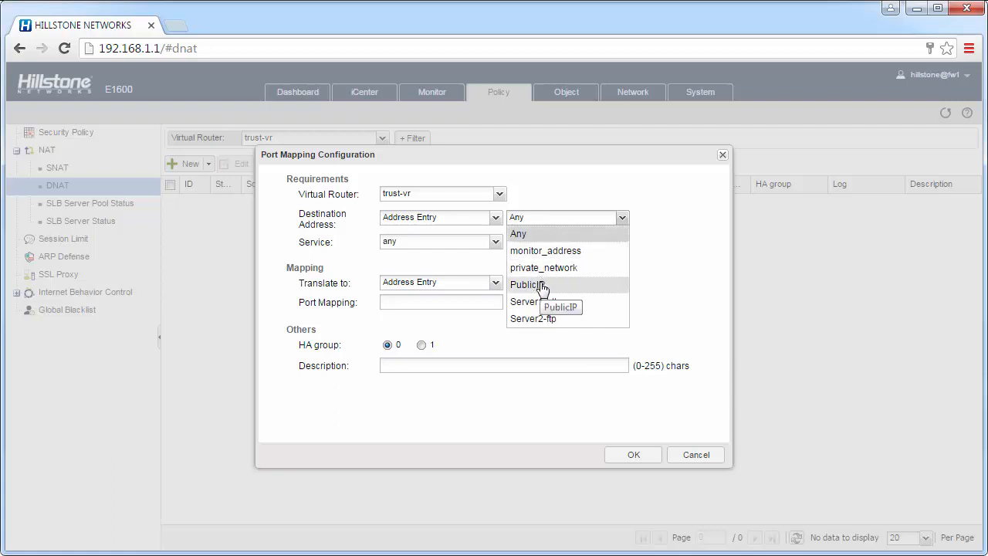
pyautogui.click(528, 284)
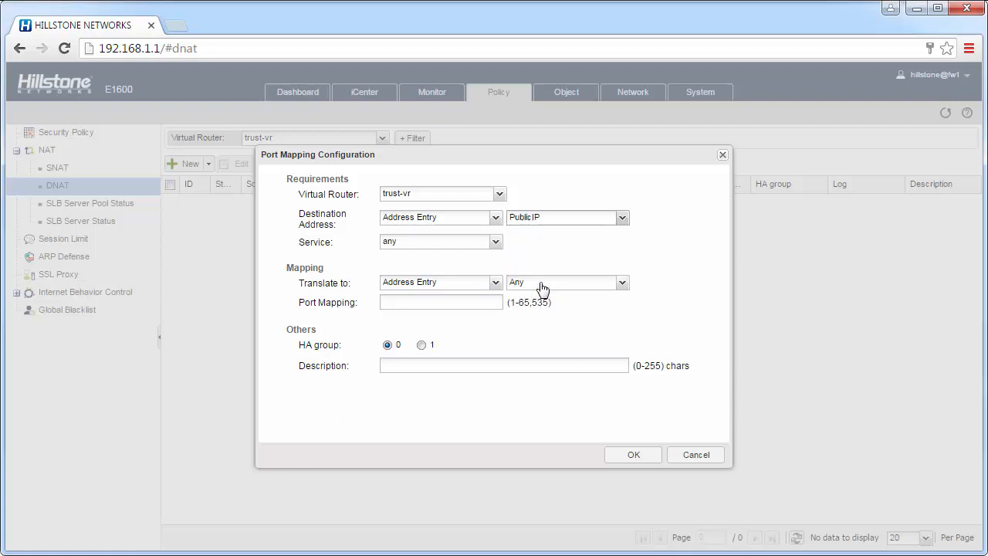
pyautogui.click(494, 240)
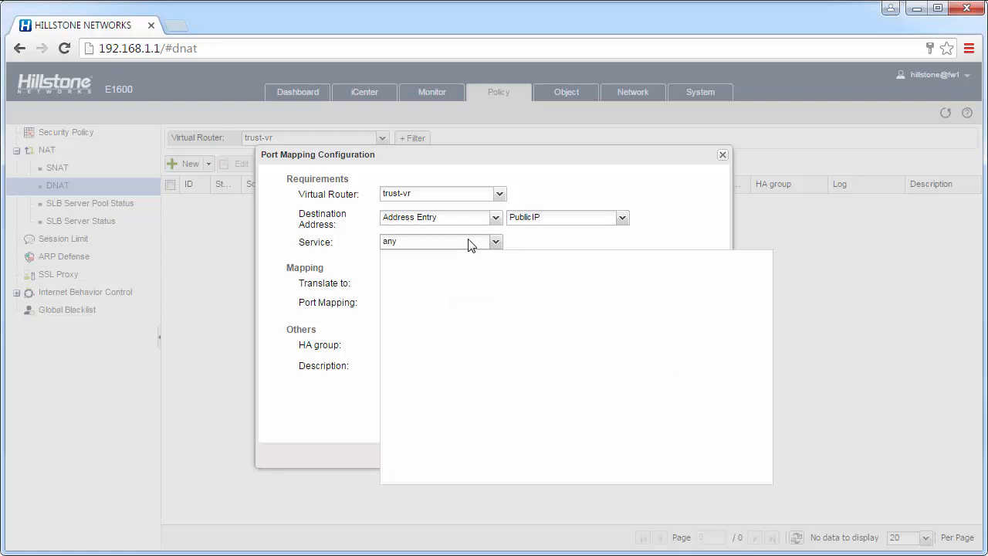
pyautogui.click(493, 241)
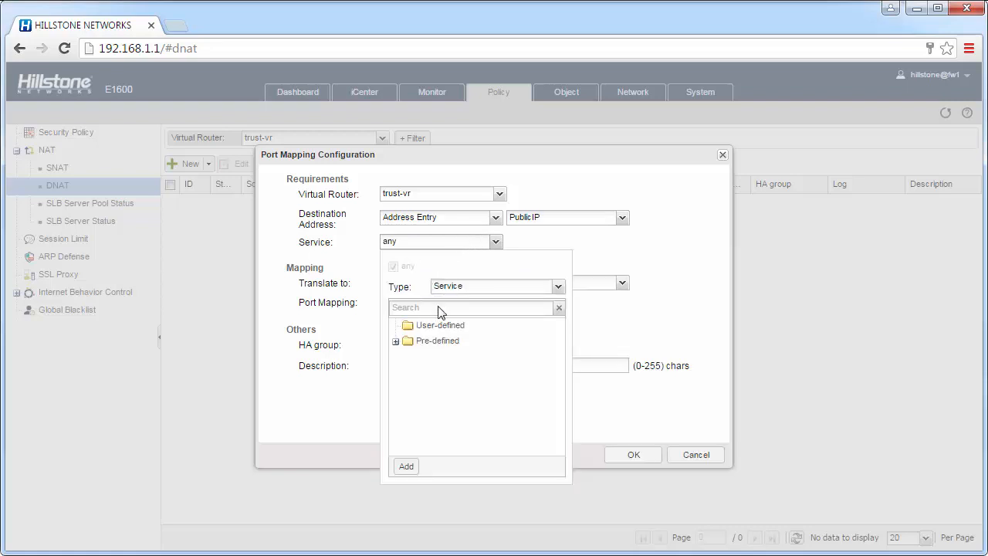
pyautogui.write('http')
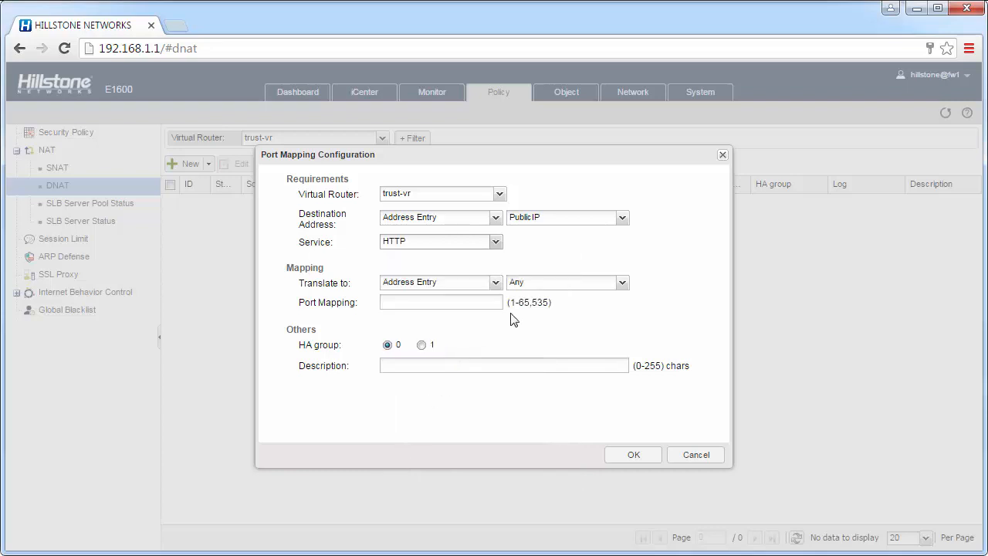
pyautogui.click(623, 281)
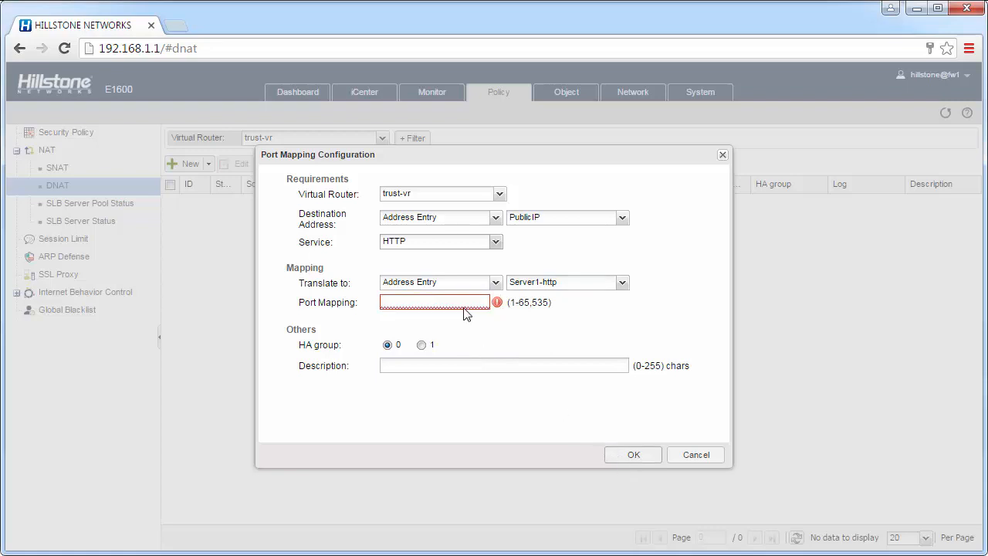
pyautogui.write('80')
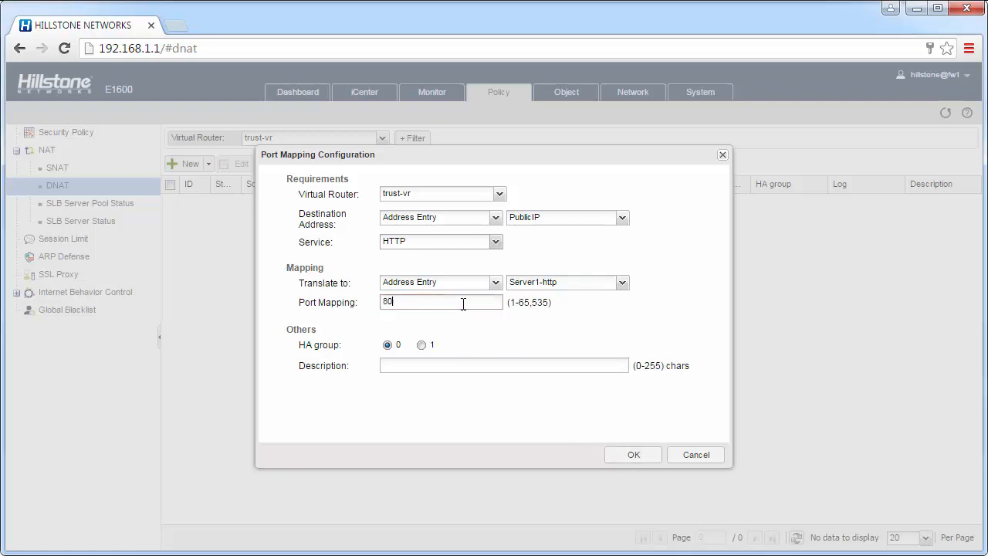
pyautogui.click(632, 453)
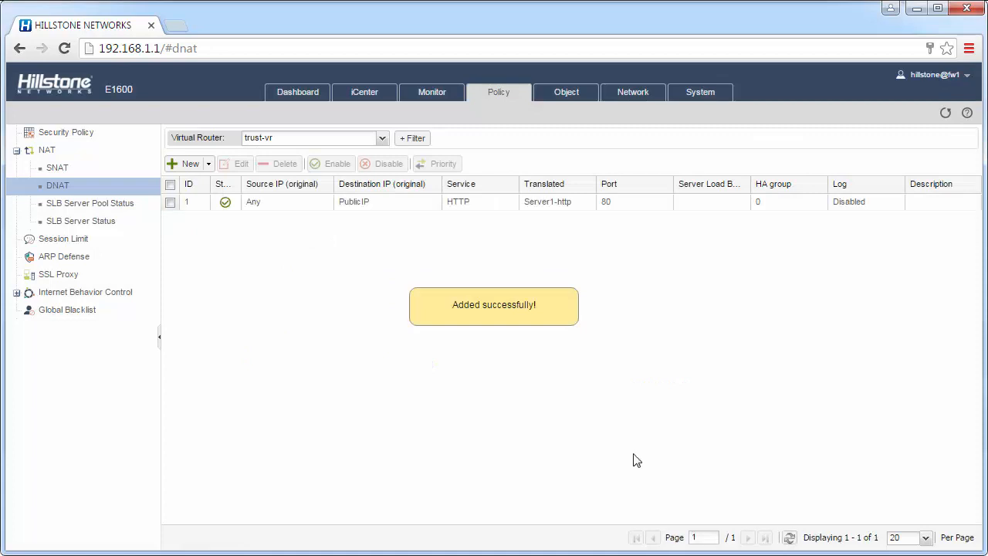
# Create a port-mapping DNAT rule: destination PublicIP, service FTP, translate to Server2-ftp port 21.
pyautogui.click(190, 163)
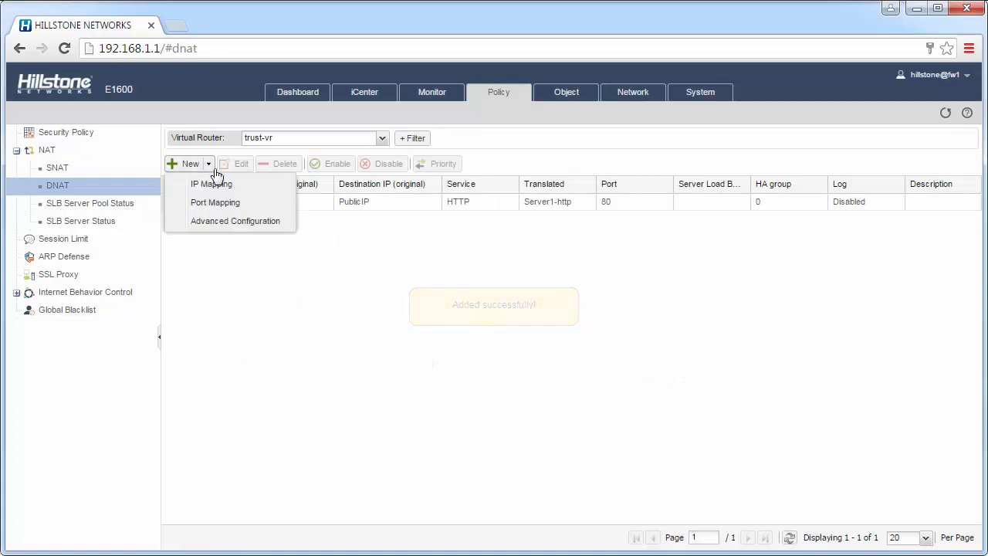
pyautogui.click(216, 200)
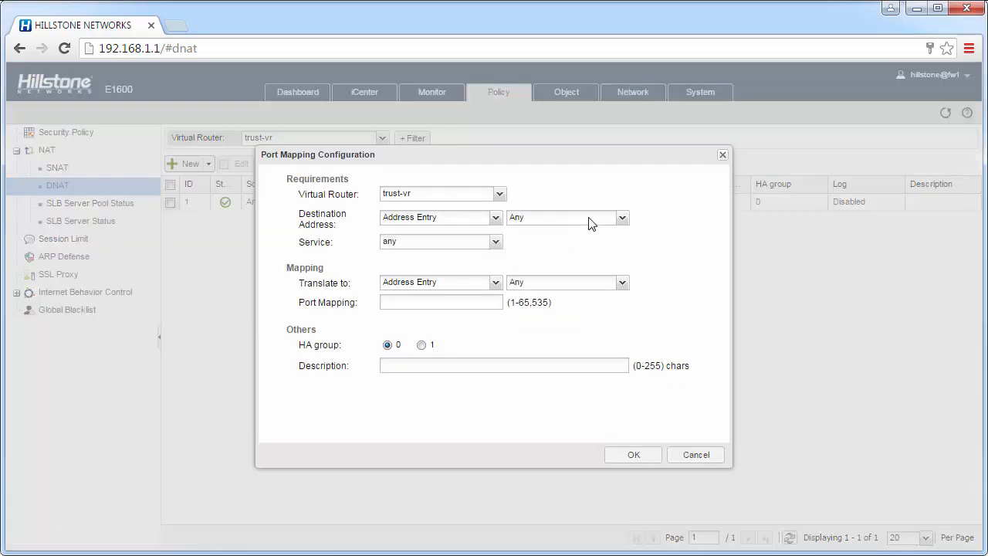
pyautogui.click(620, 216)
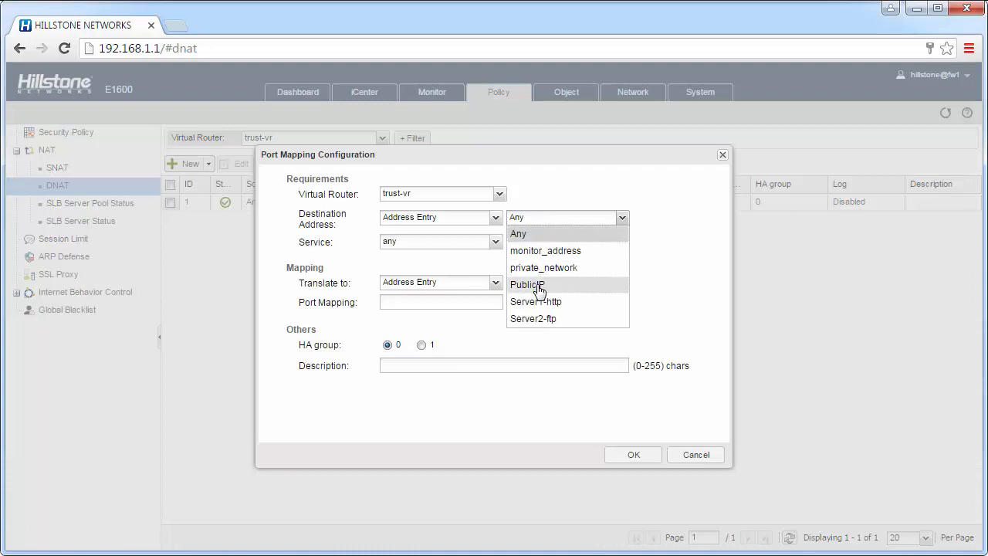
pyautogui.click(527, 284)
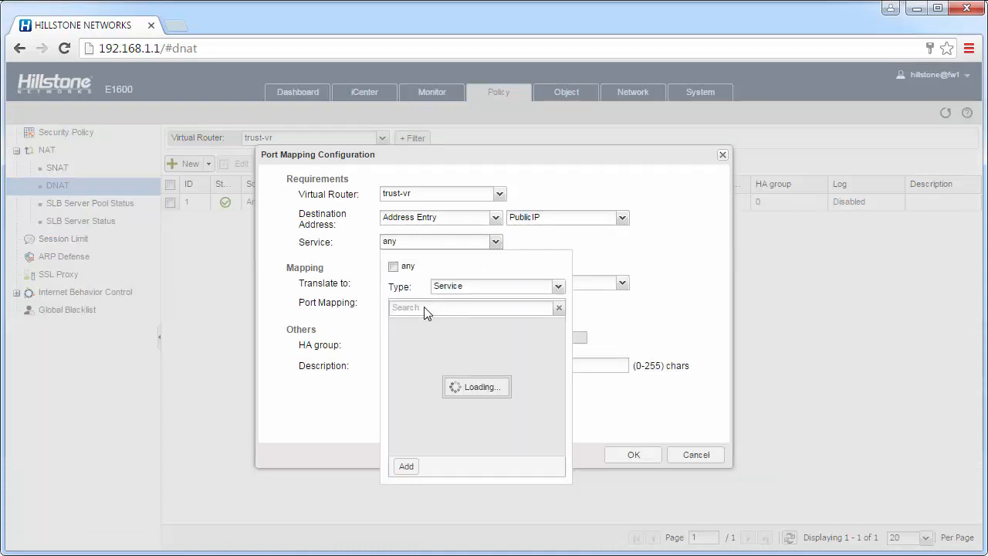
pyautogui.write('ft')
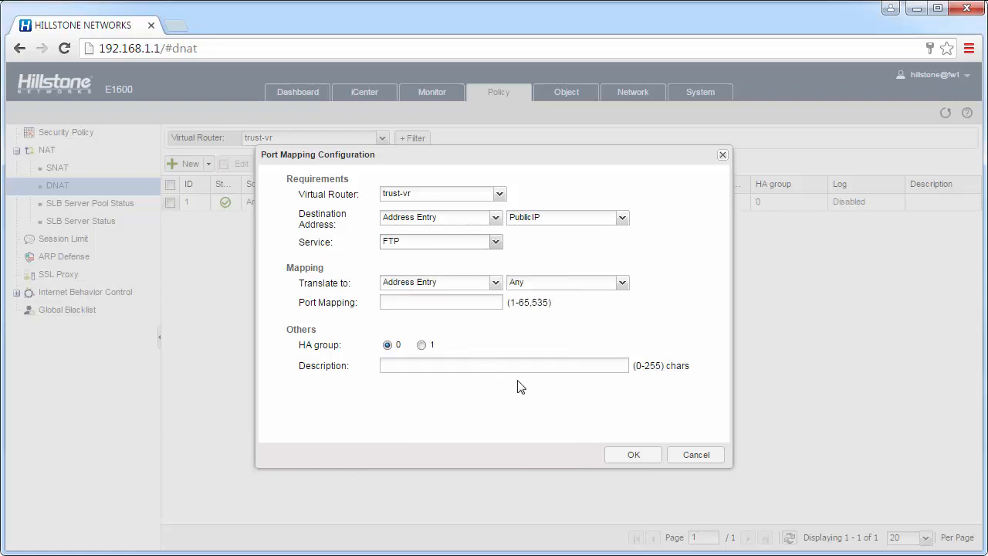
pyautogui.click(622, 281)
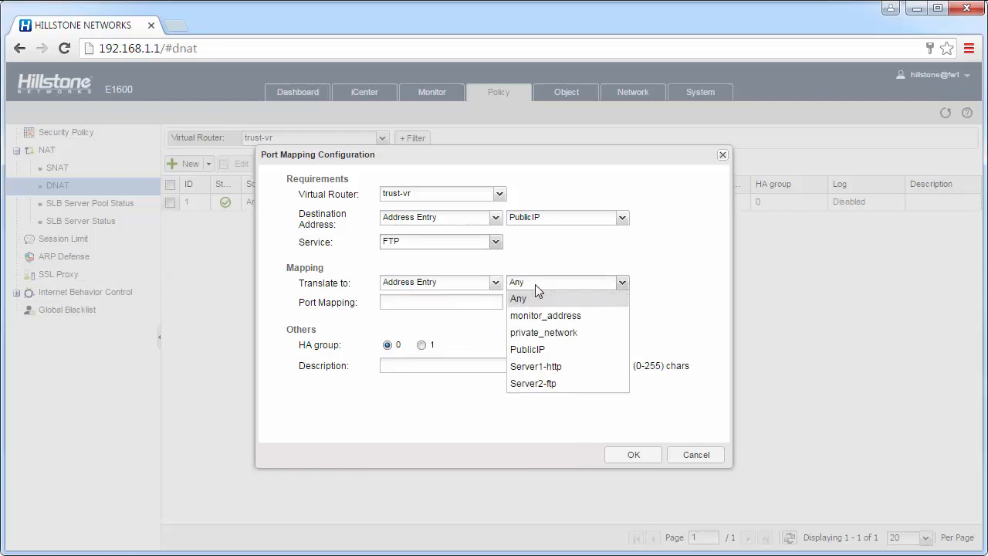
pyautogui.click(533, 383)
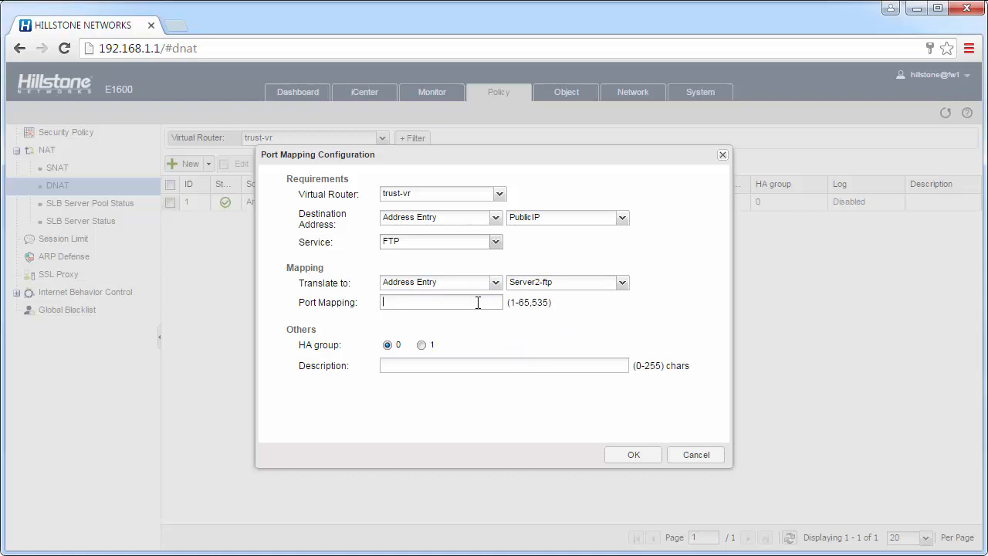
pyautogui.write('21')
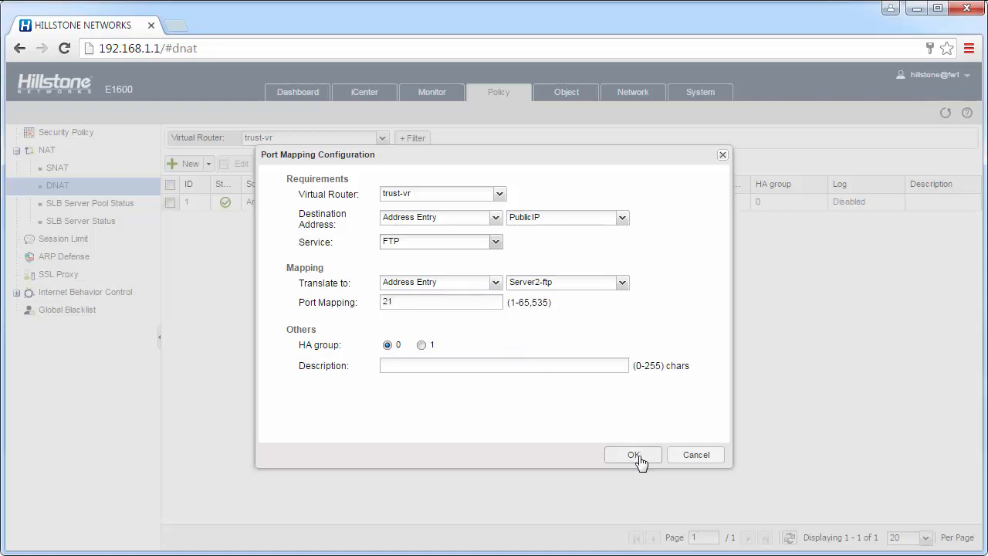
pyautogui.click(633, 454)
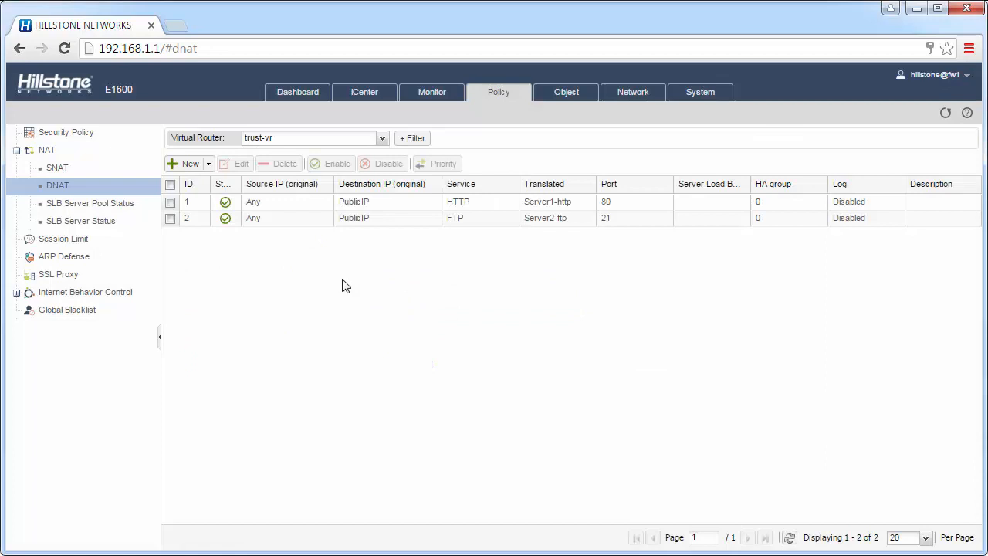
pyautogui.moveTo(123, 149)
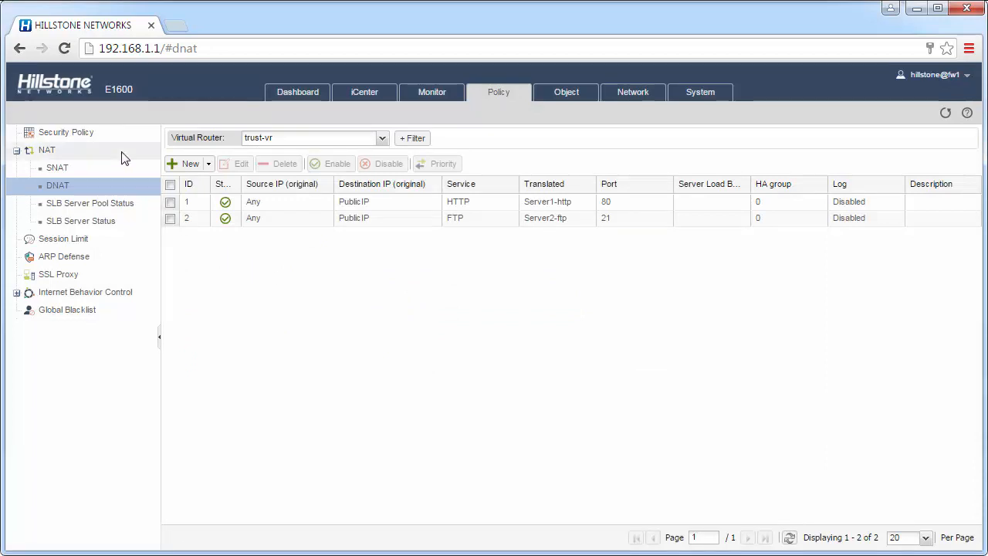
pyautogui.moveTo(114, 139)
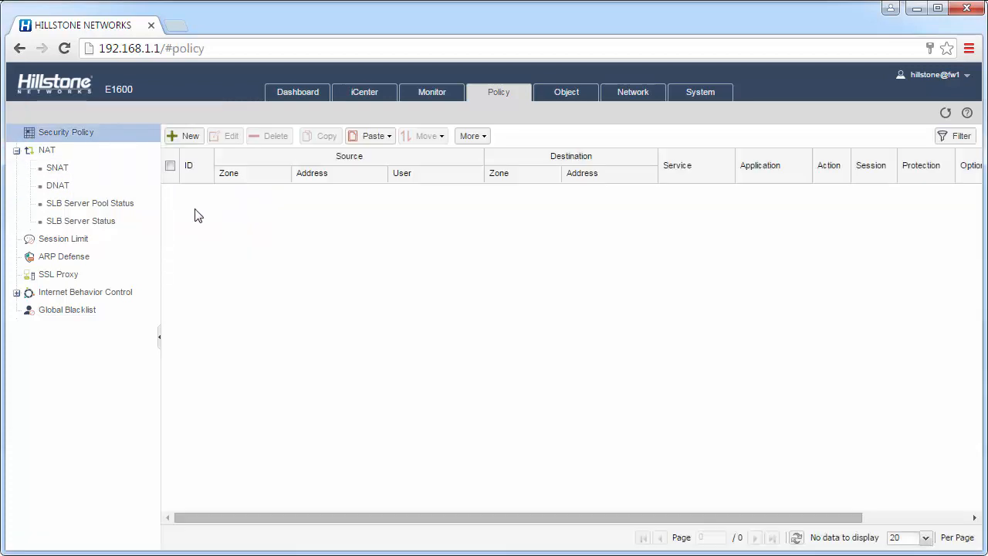
# Start a security policy from source zone untrust to destination zone trust, address PublicIP.
pyautogui.click(183, 136)
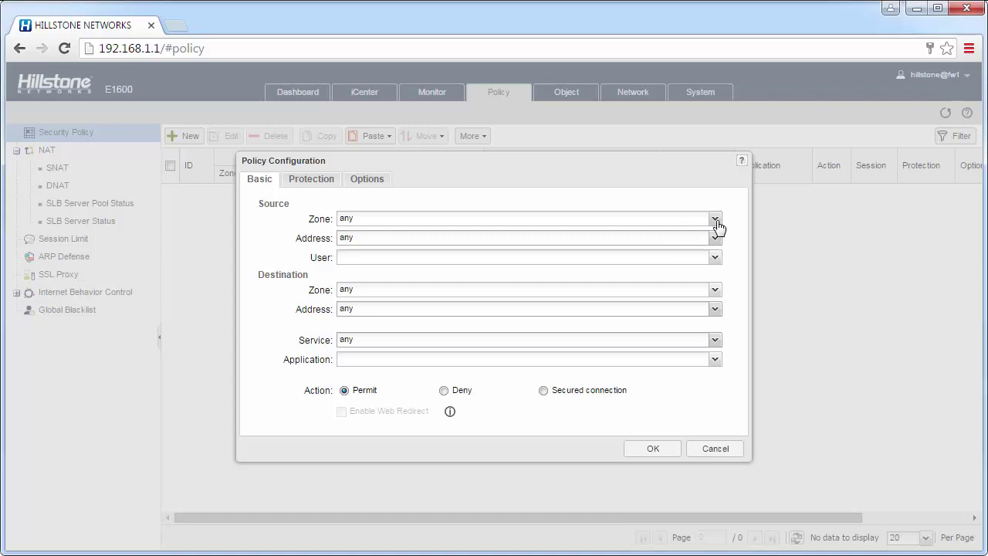
pyautogui.click(713, 218)
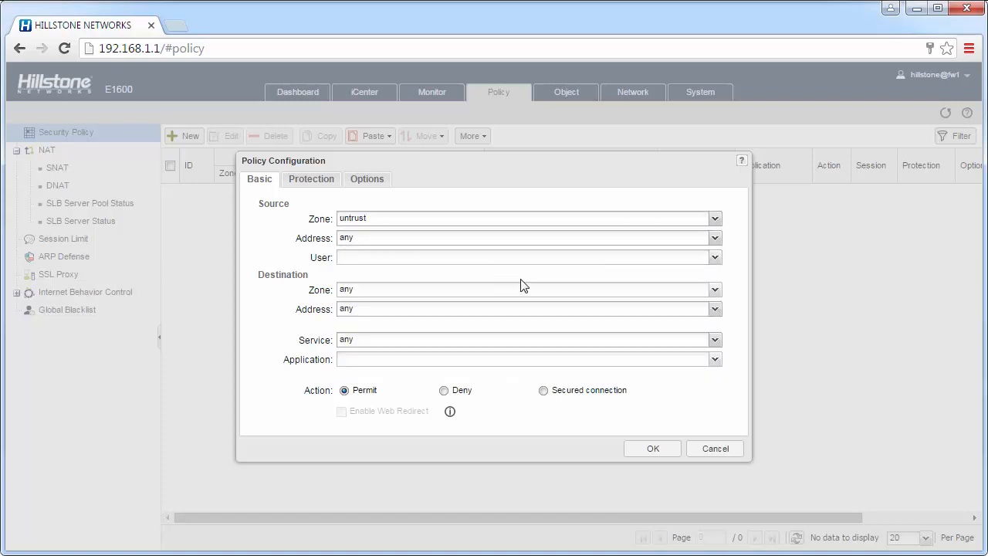
pyautogui.click(713, 291)
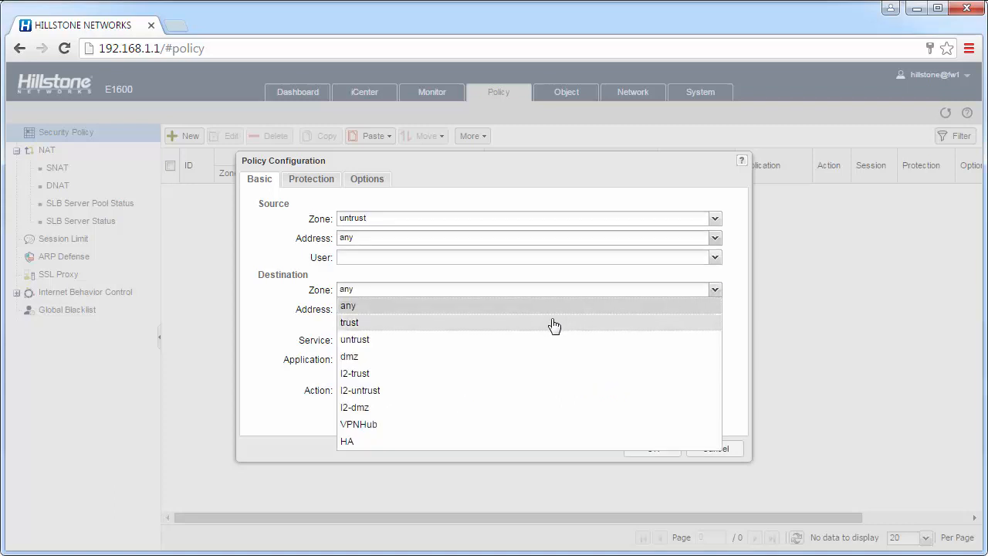
pyautogui.click(348, 323)
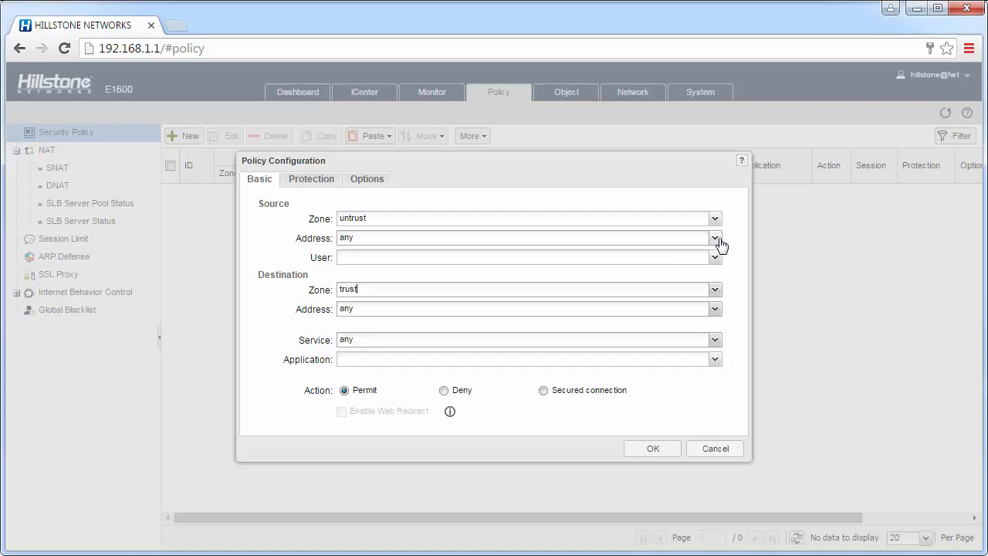
pyautogui.moveTo(676, 317)
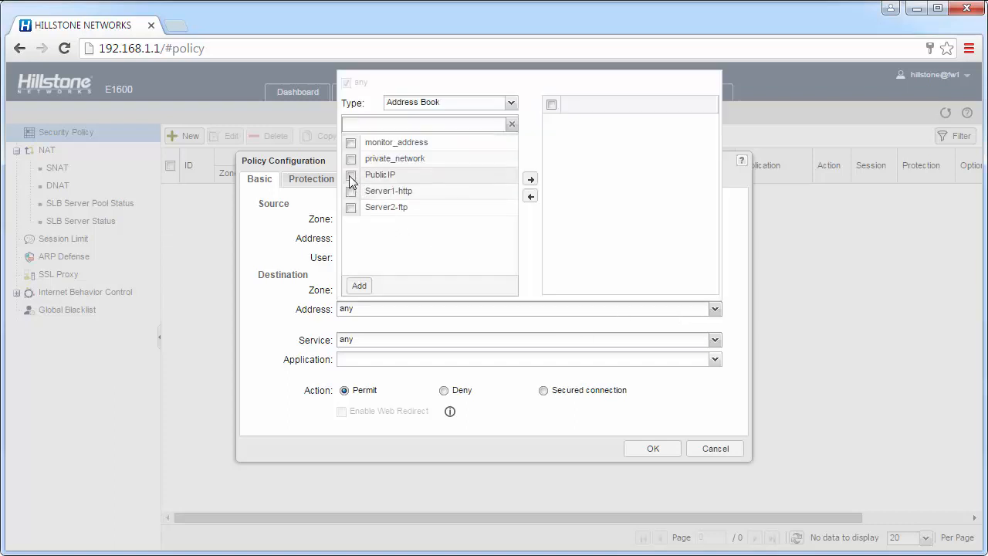
pyautogui.click(351, 175)
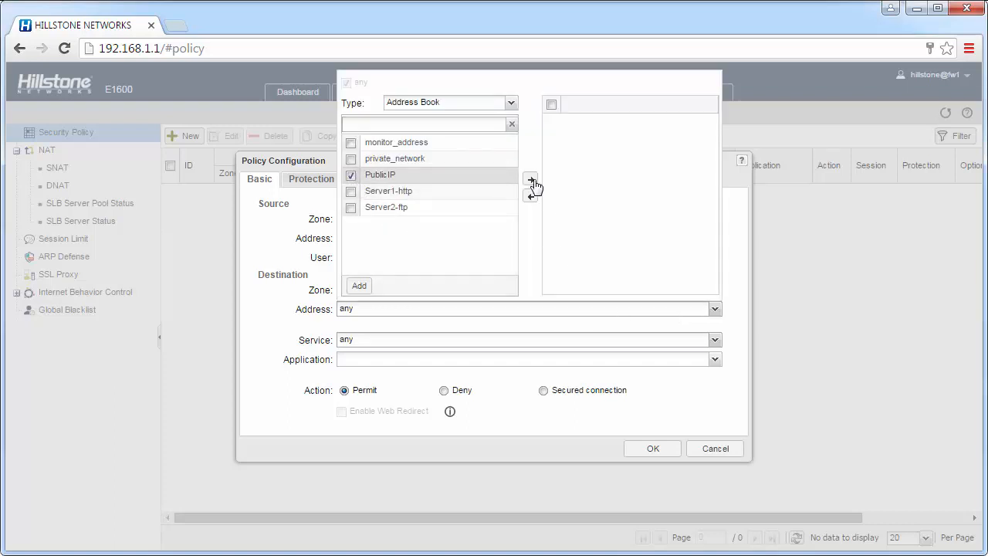
pyautogui.click(531, 179)
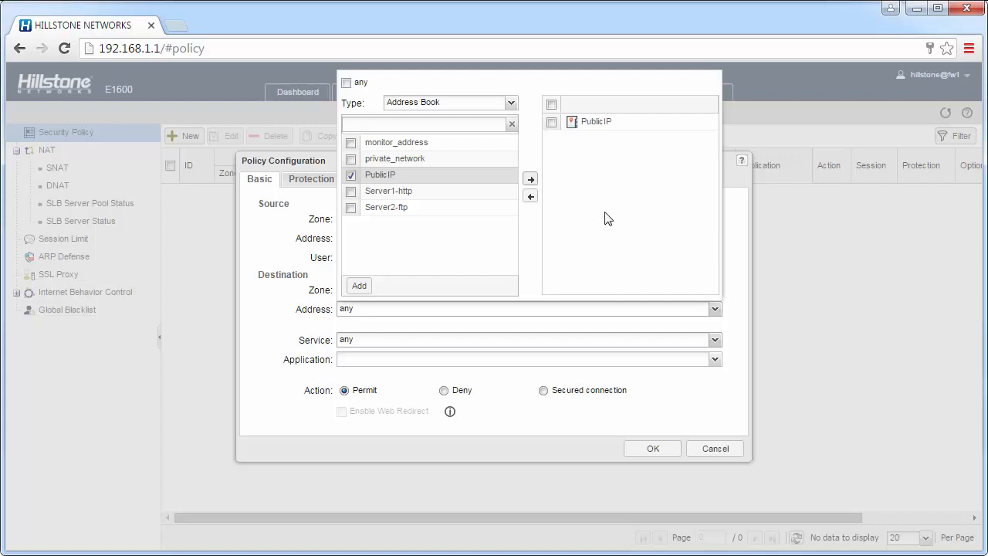
pyautogui.moveTo(688, 392)
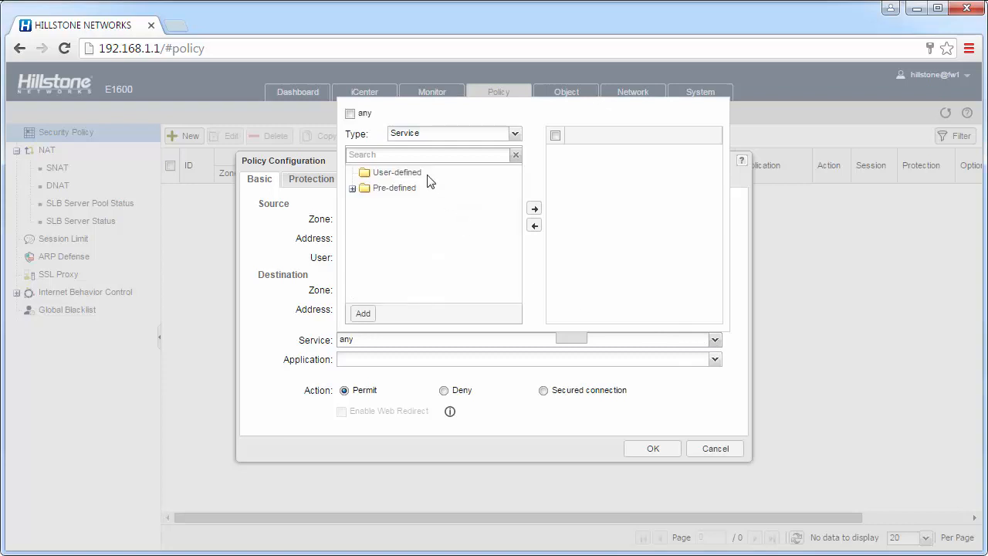
pyautogui.moveTo(417, 154)
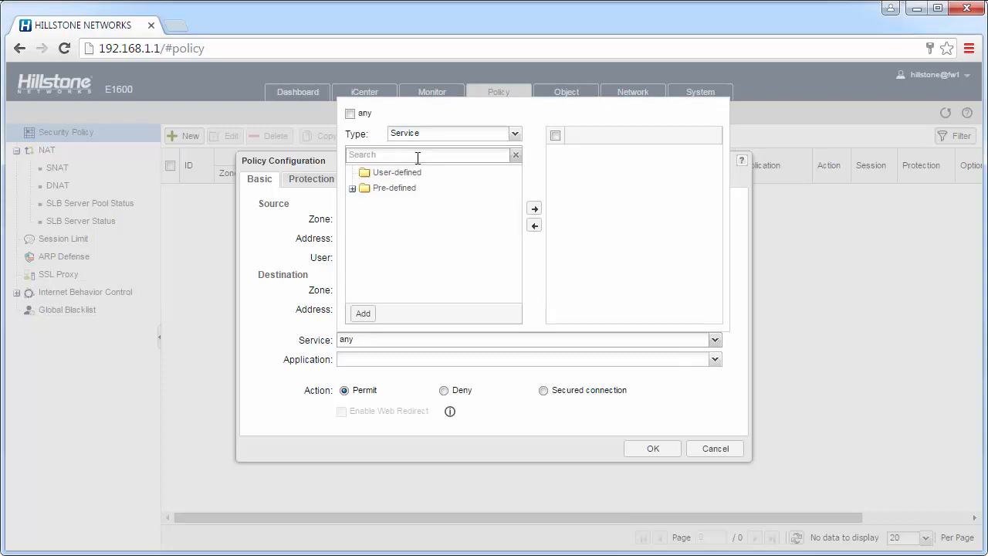
# Add HTTP and FTP as the policy's services and save it with action Permit.
pyautogui.write('http')
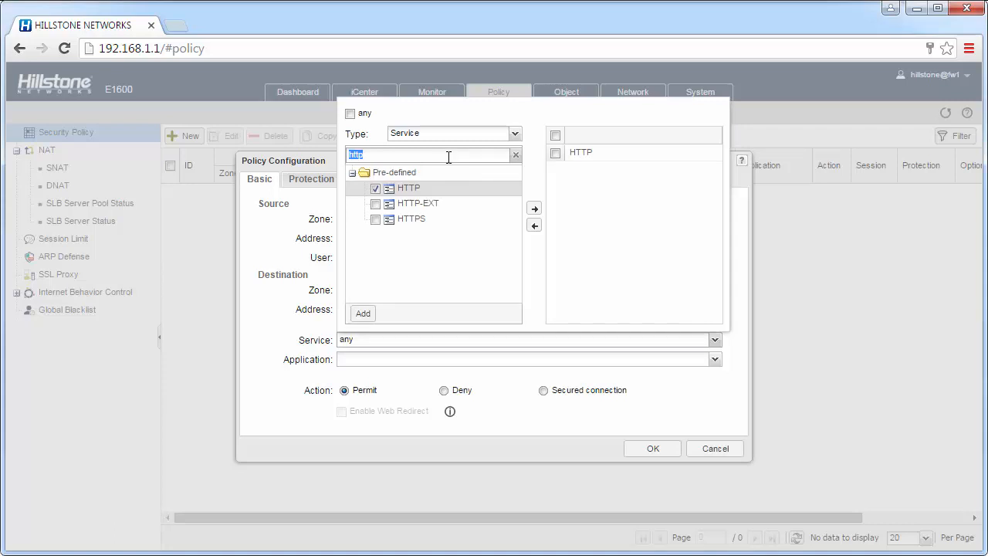
pyautogui.write('ftp')
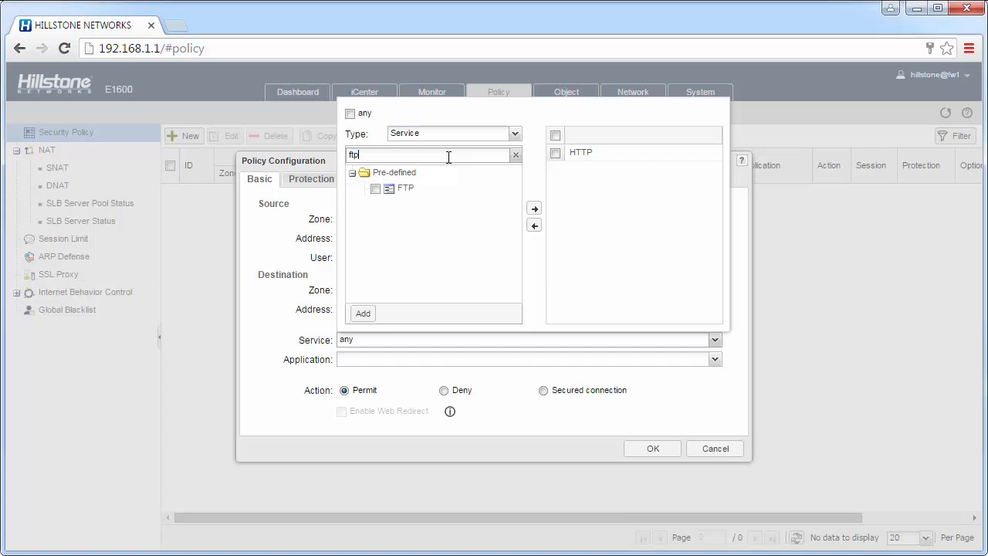
pyautogui.click(375, 189)
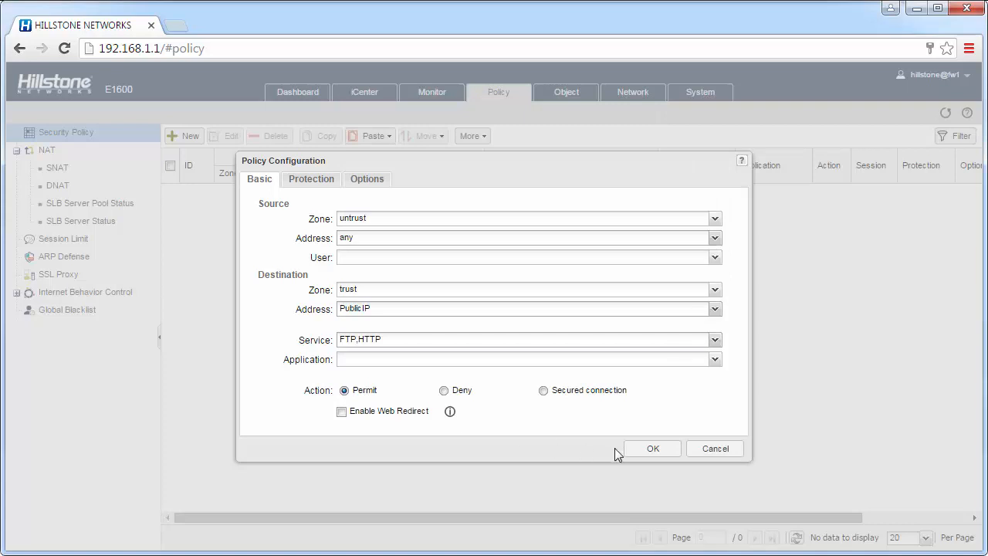
pyautogui.click(651, 448)
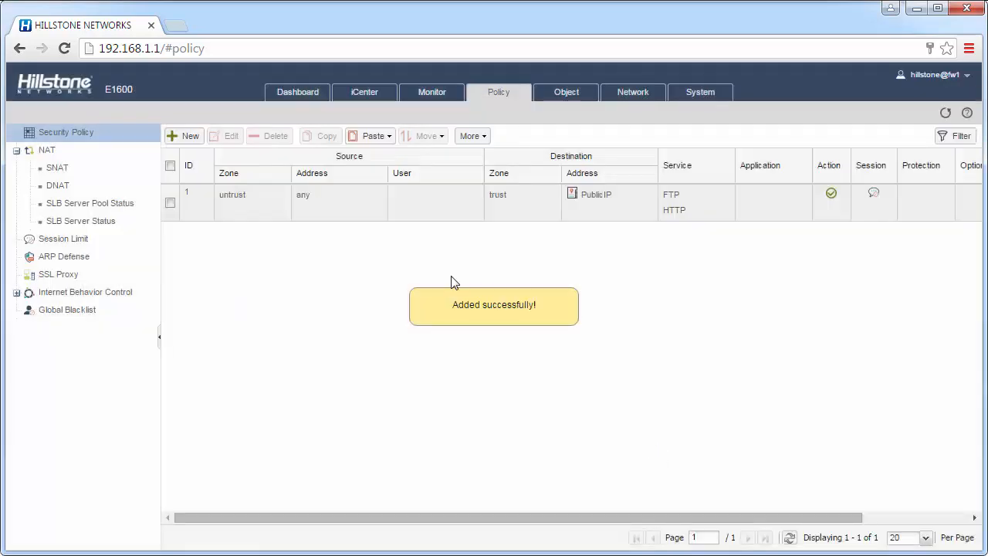